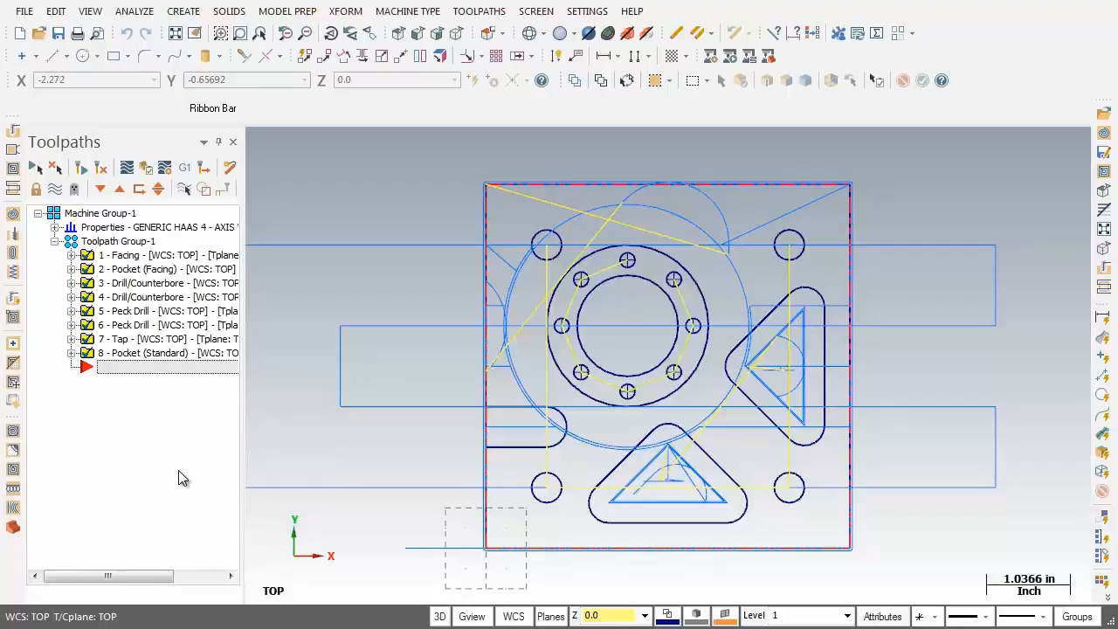
mouse_move(199, 482)
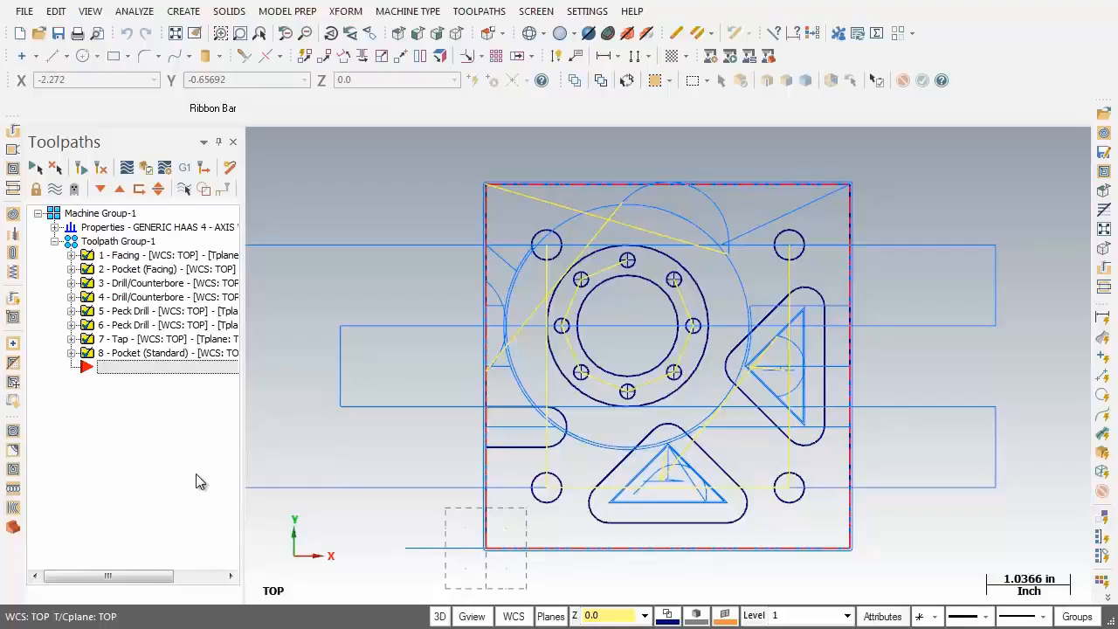
mouse_move(644, 294)
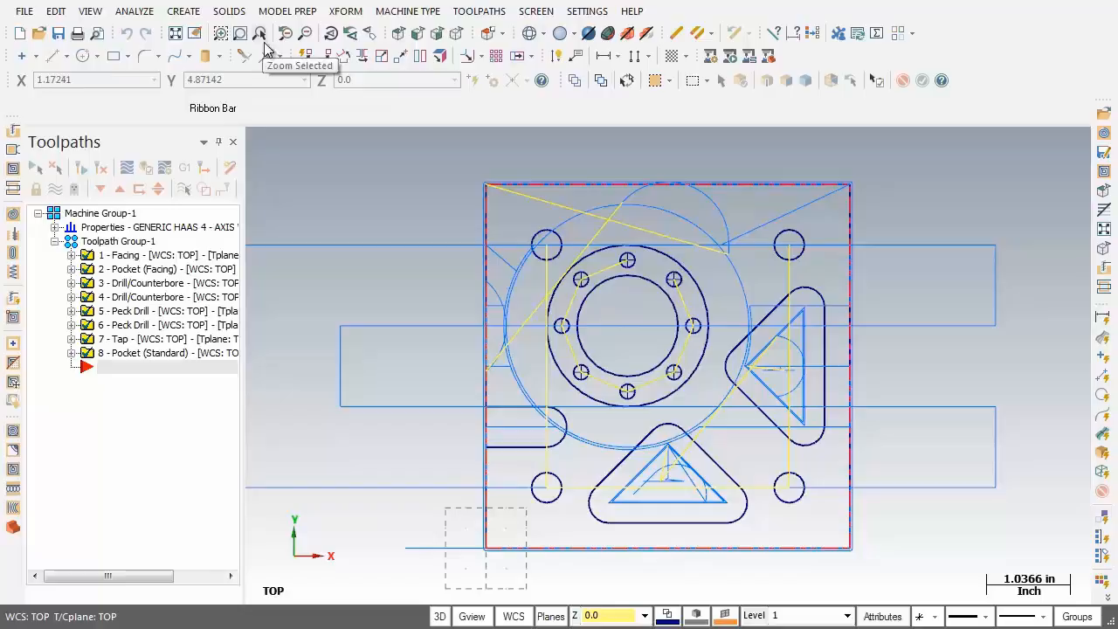
Step: Bring up the Toolpaths menu to begin a new Circle Mill toolpath
left_click(478, 11)
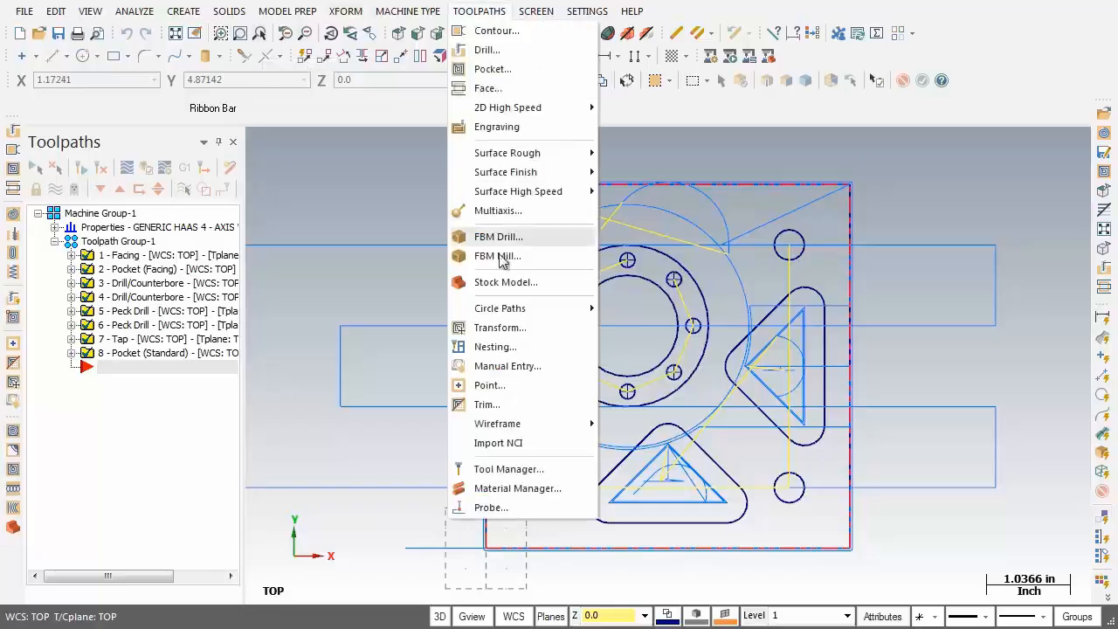
mouse_move(499, 307)
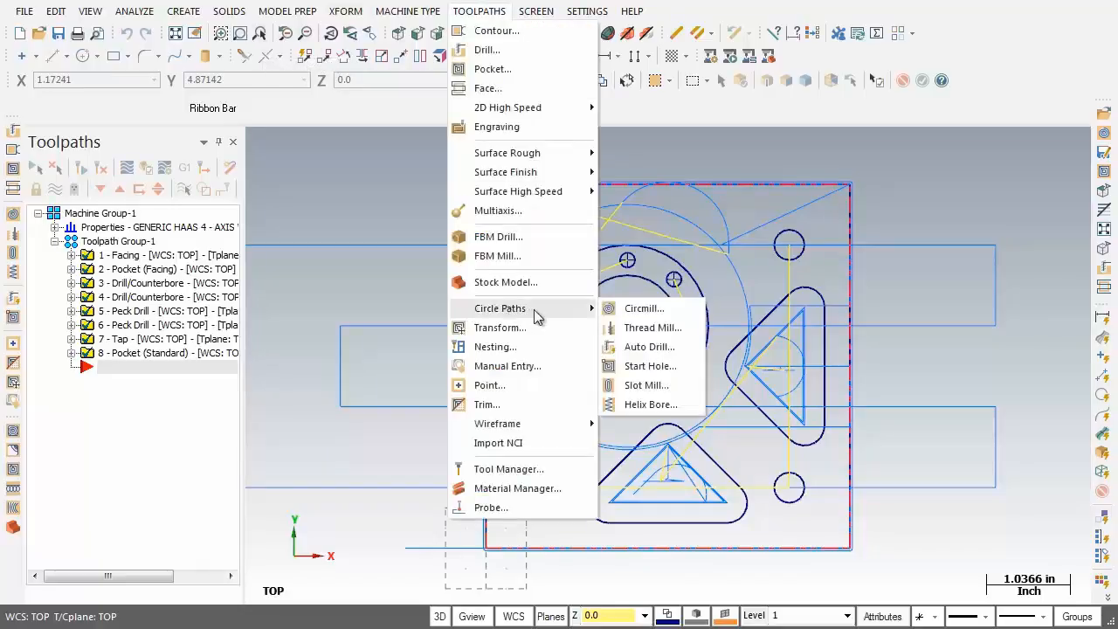
mouse_move(584, 317)
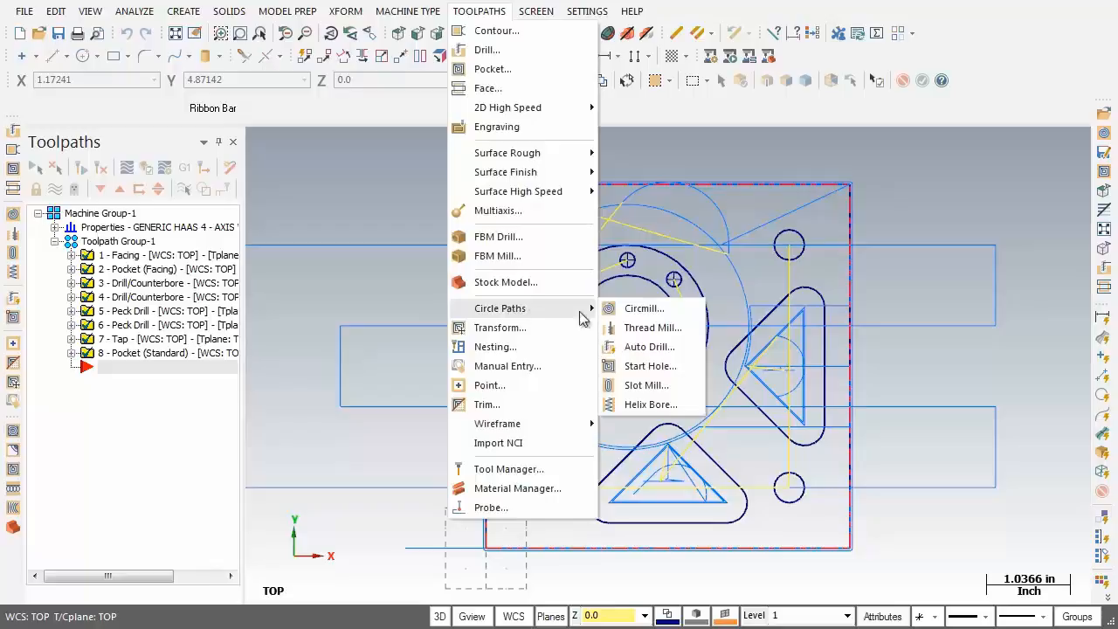
mouse_move(644, 308)
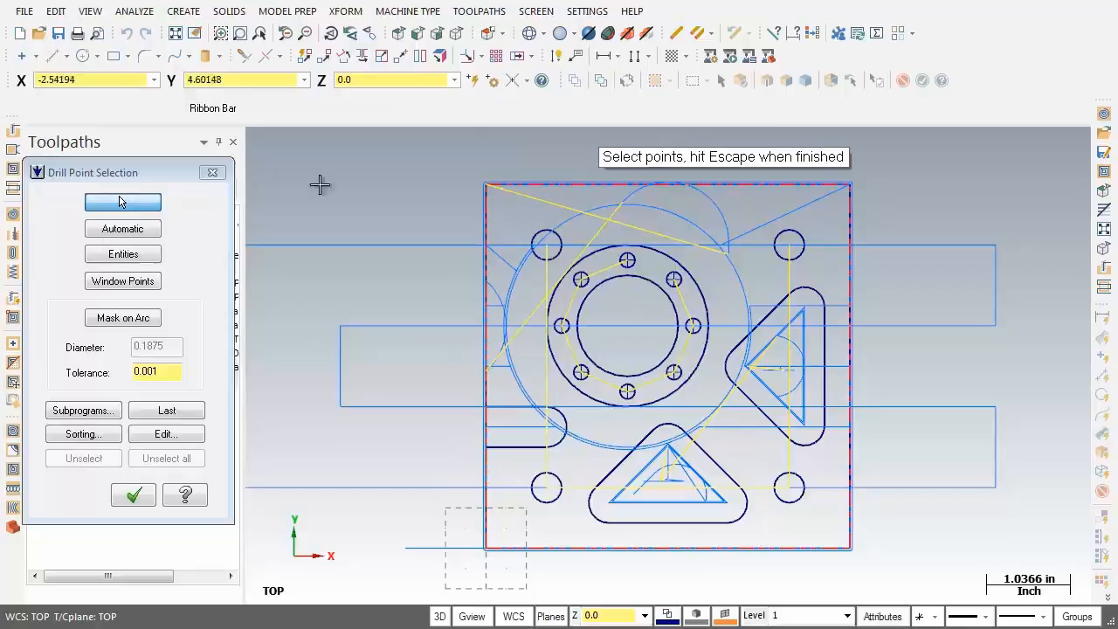
mouse_move(703, 168)
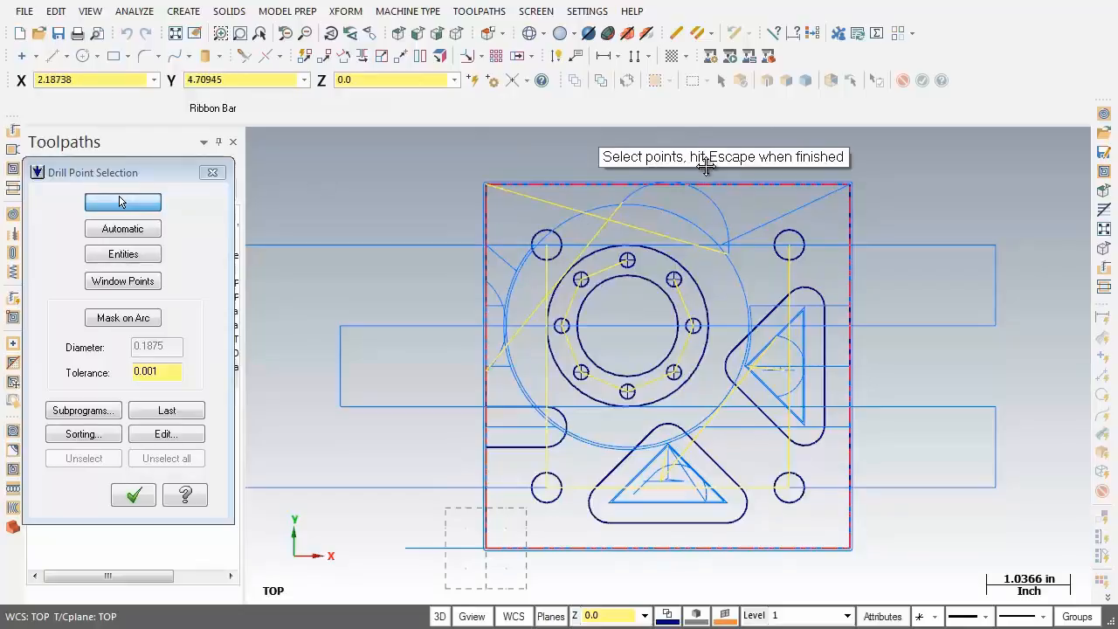
mouse_move(426, 289)
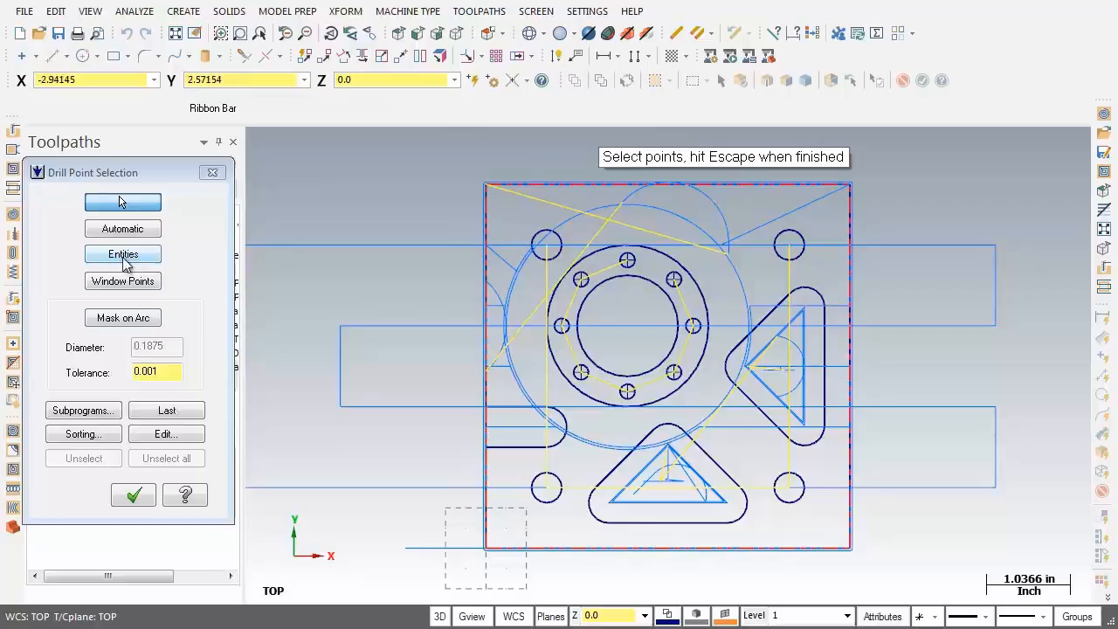
Step: Select the large central bore circle via Entities as the Circle Mill point
left_click(122, 253)
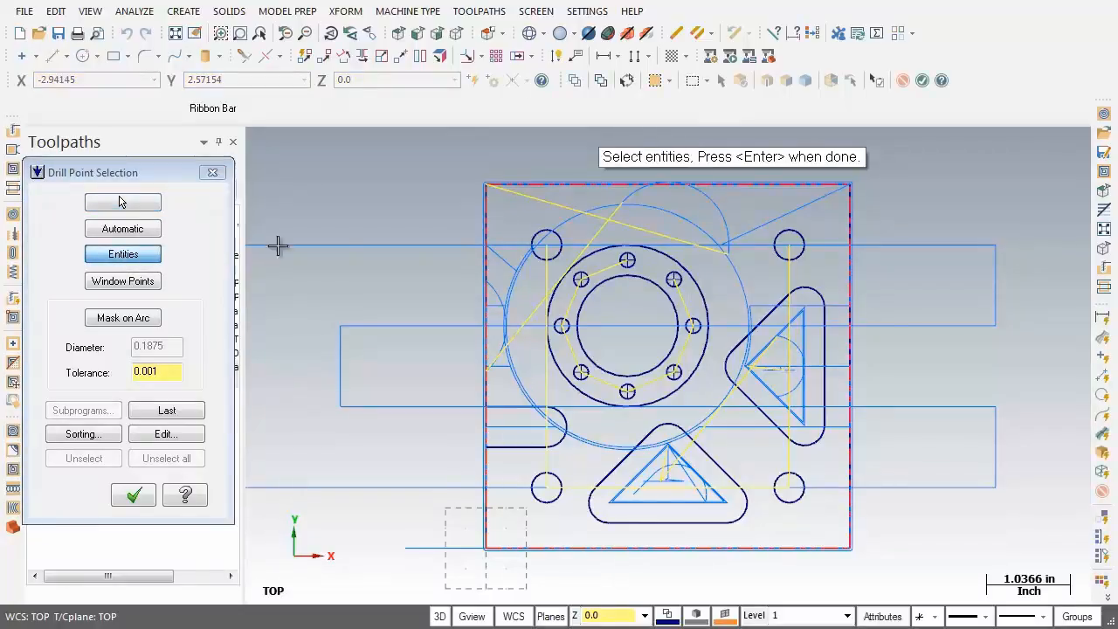
mouse_move(837, 146)
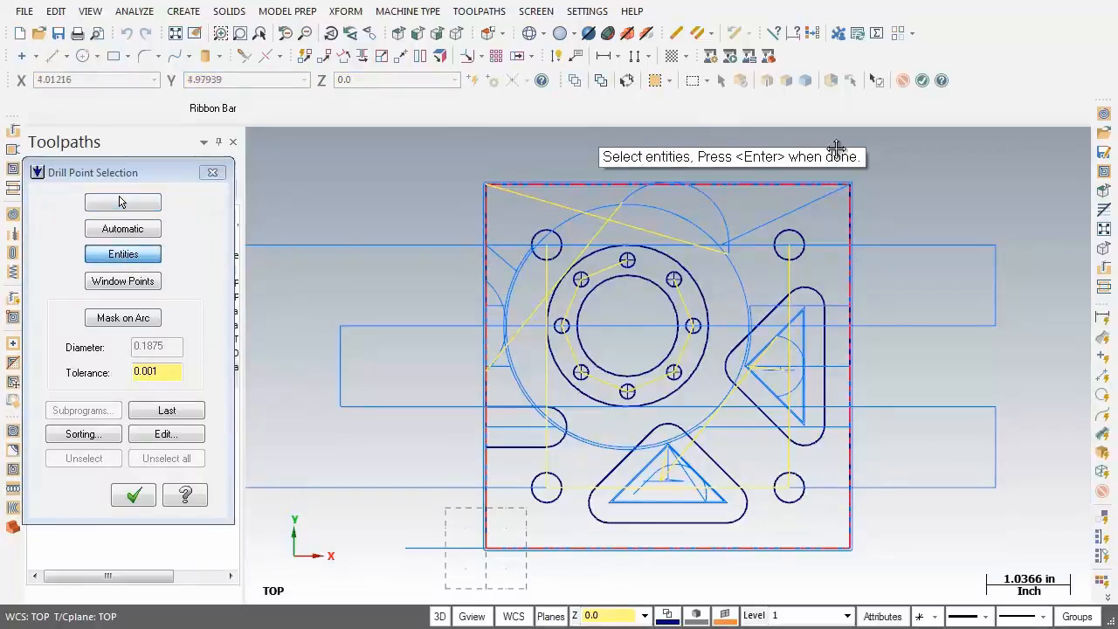
mouse_move(866, 143)
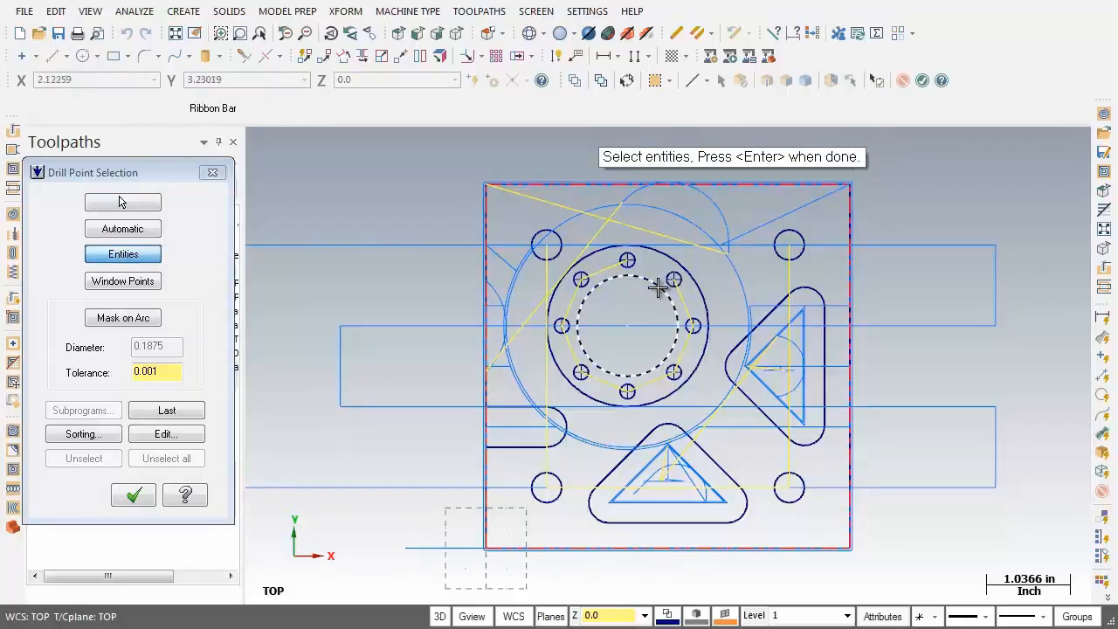
left_click(625, 327)
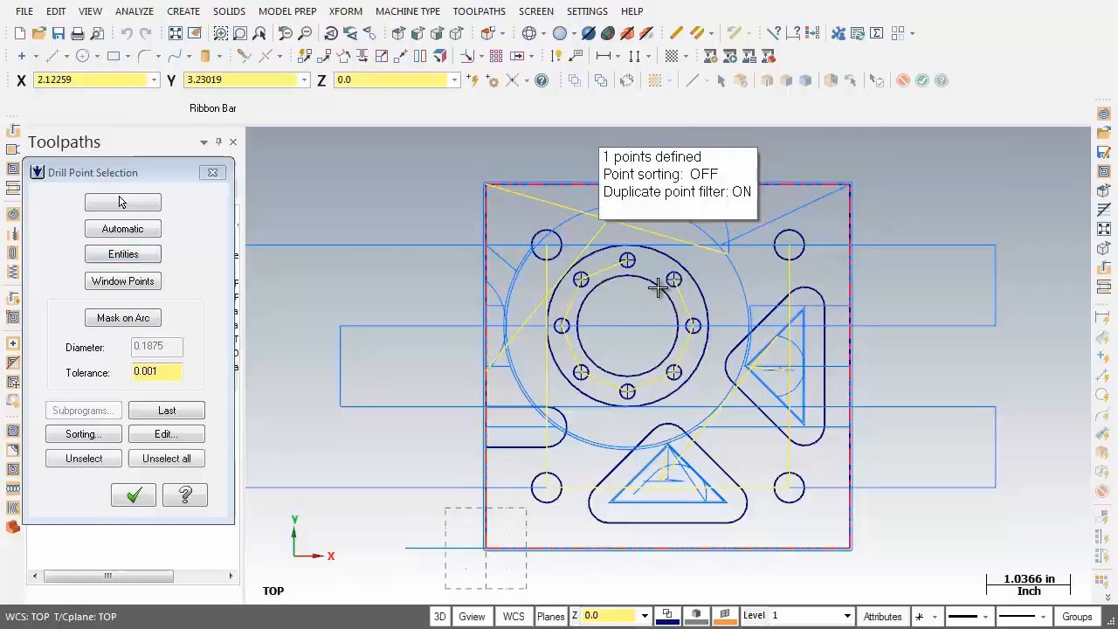
mouse_move(374, 454)
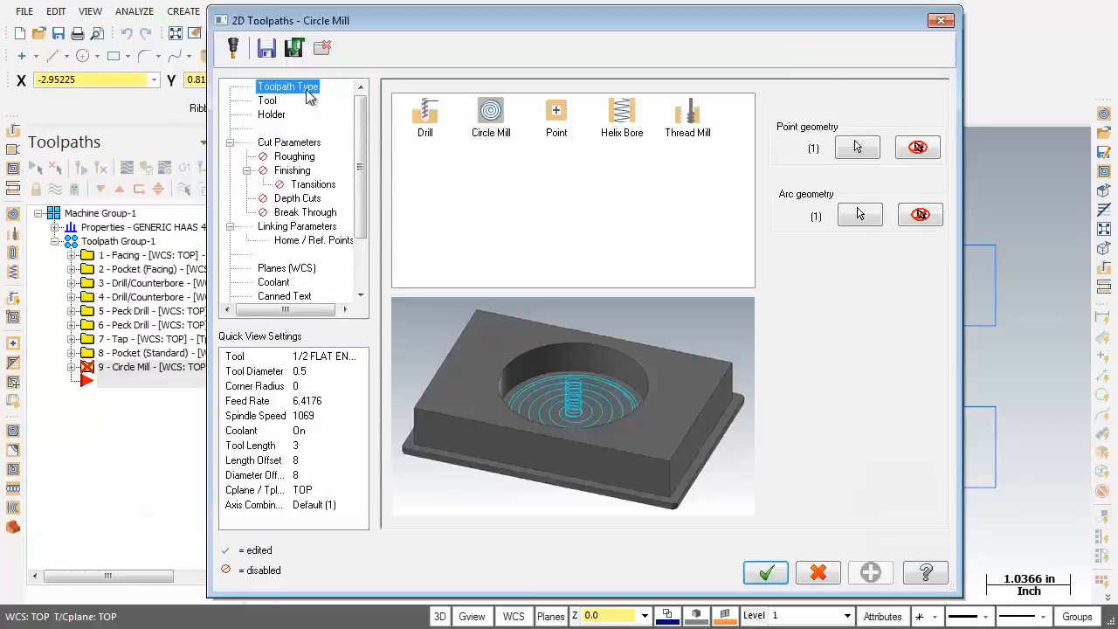
Step: Keep Circle Mill as the toolpath type and move to its Tool page
left_click(489, 114)
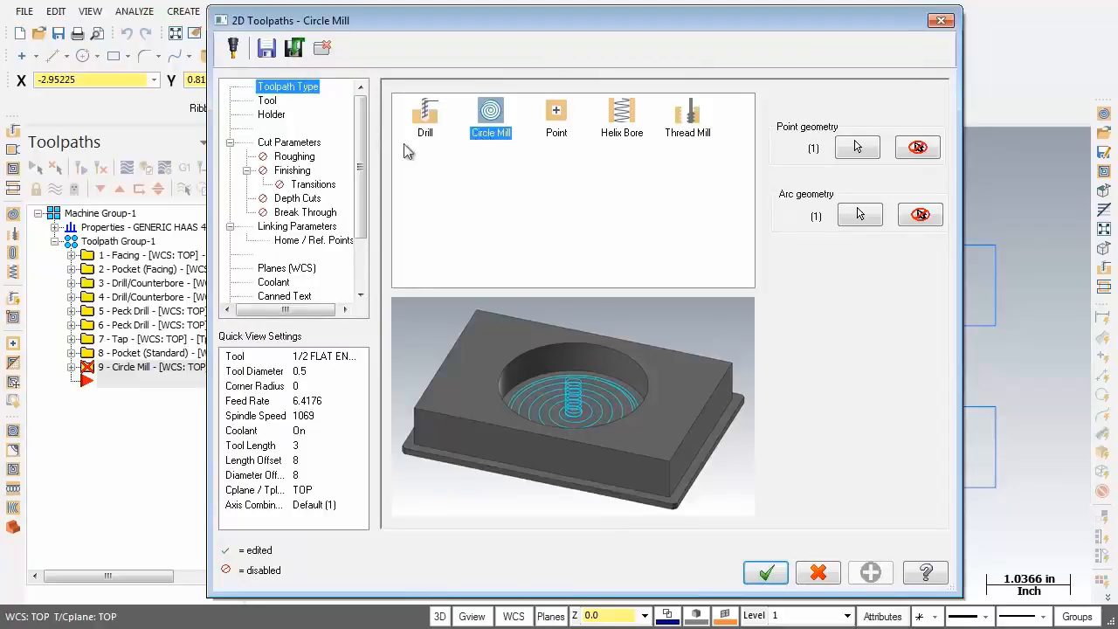
left_click(265, 100)
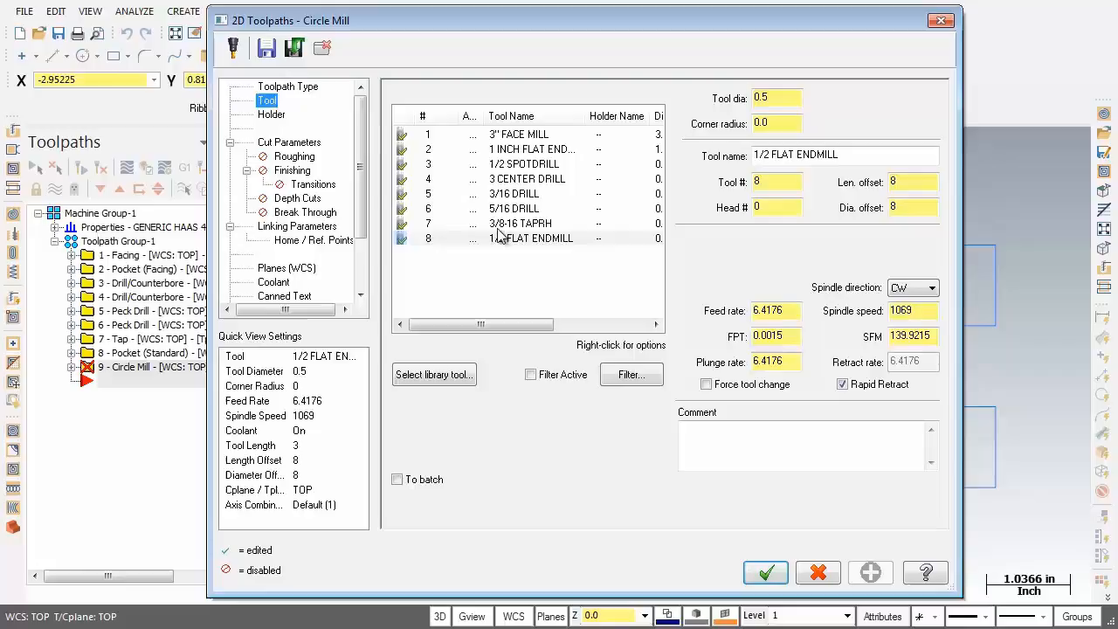
Step: Use the 1/2 FLAT ENDMILL with spindle speed 3000 and feed rate 10.0
left_click(531, 237)
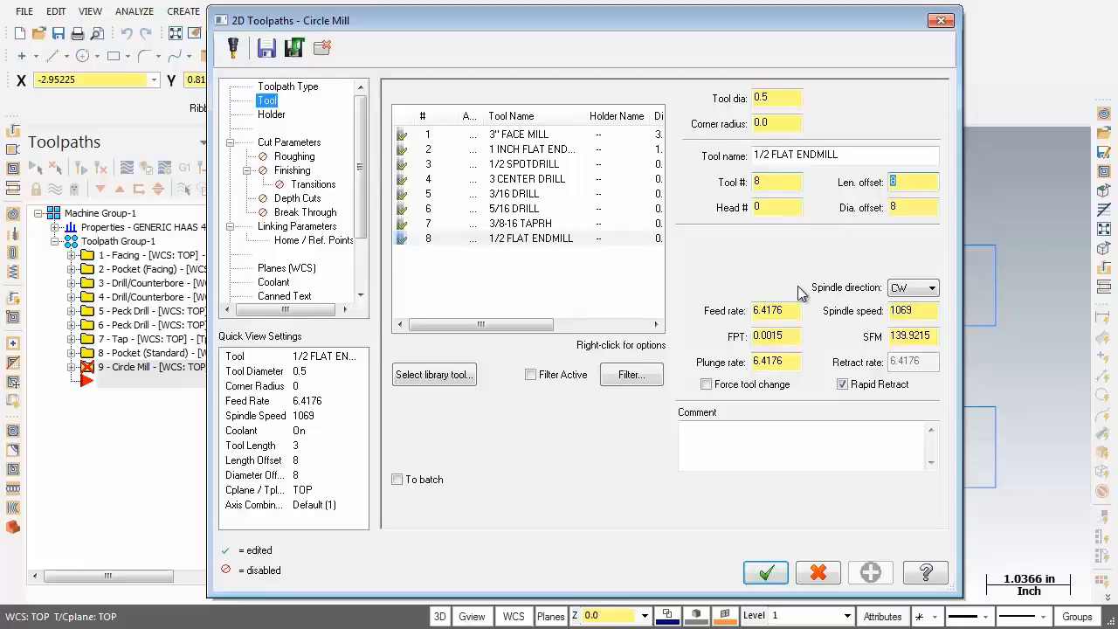
left_click(912, 311)
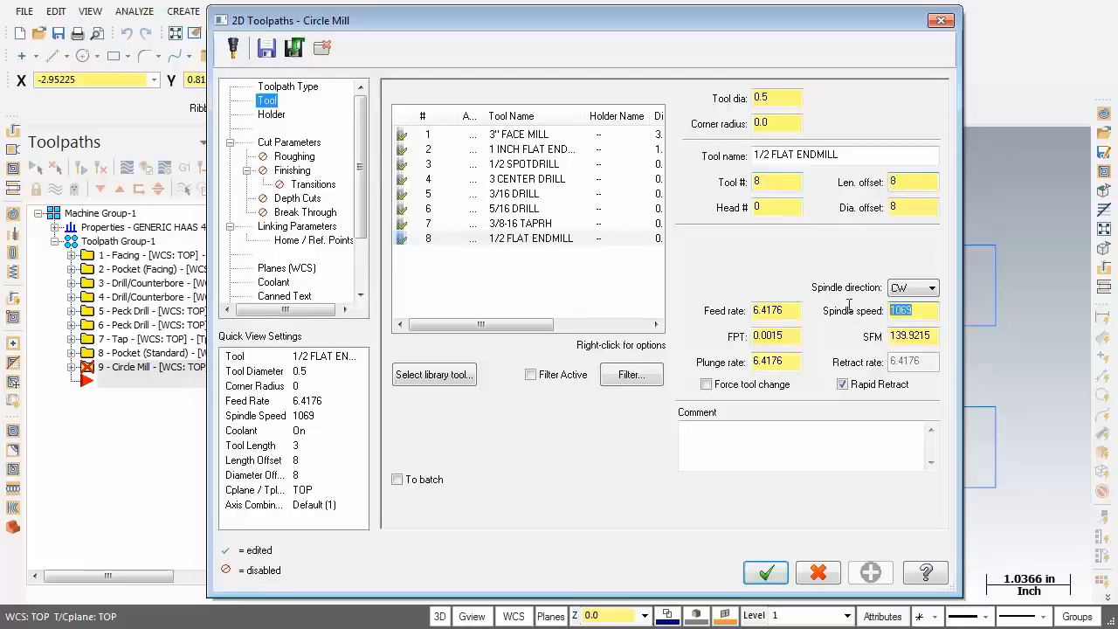
type("3000")
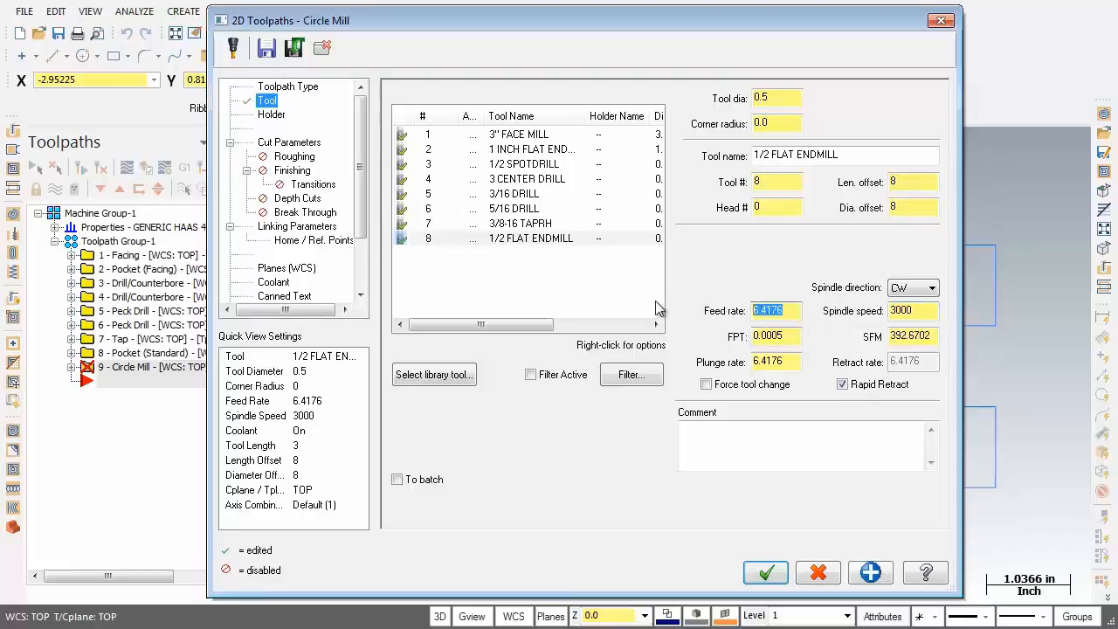
type("10.0")
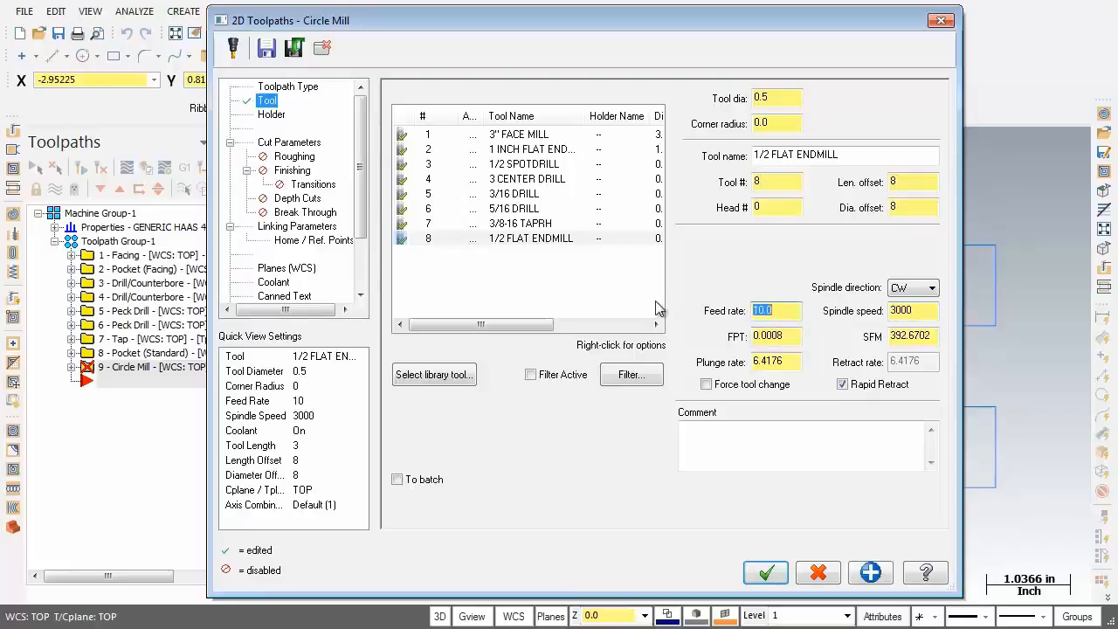
left_click(775, 361)
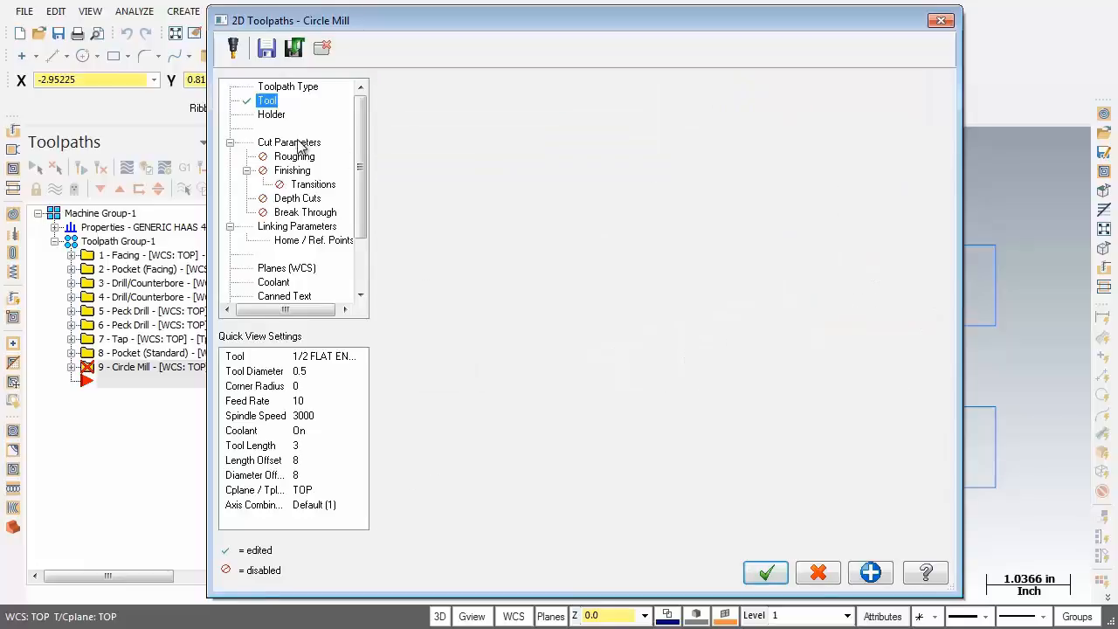
Step: In Cut Parameters, set stock to leave on floors to 0.0 and edit the wall stock
left_click(288, 141)
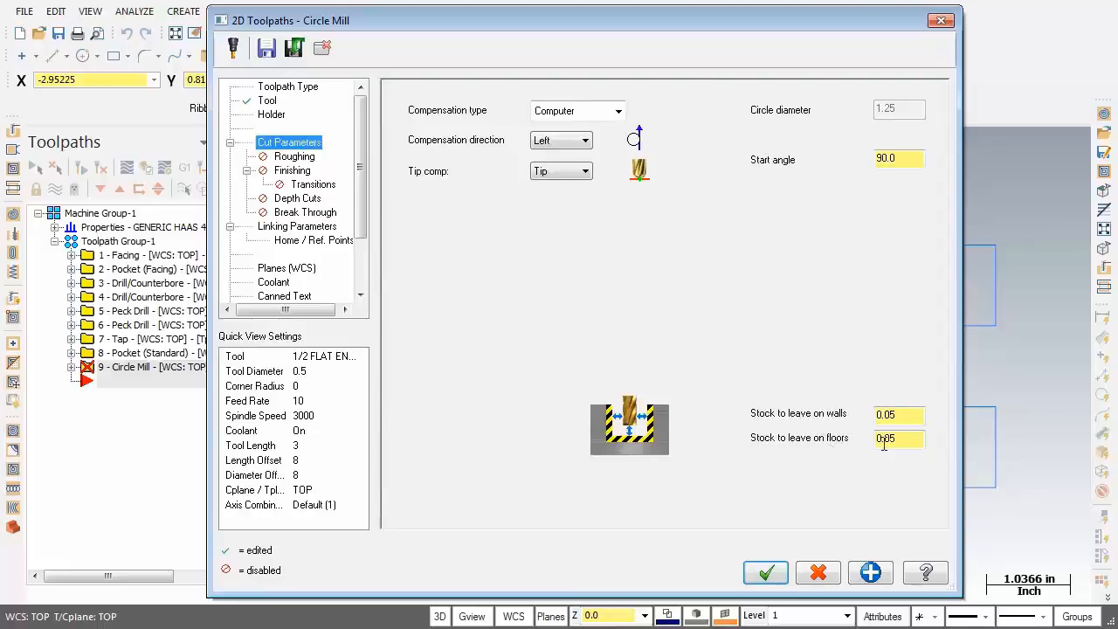
left_click(898, 439)
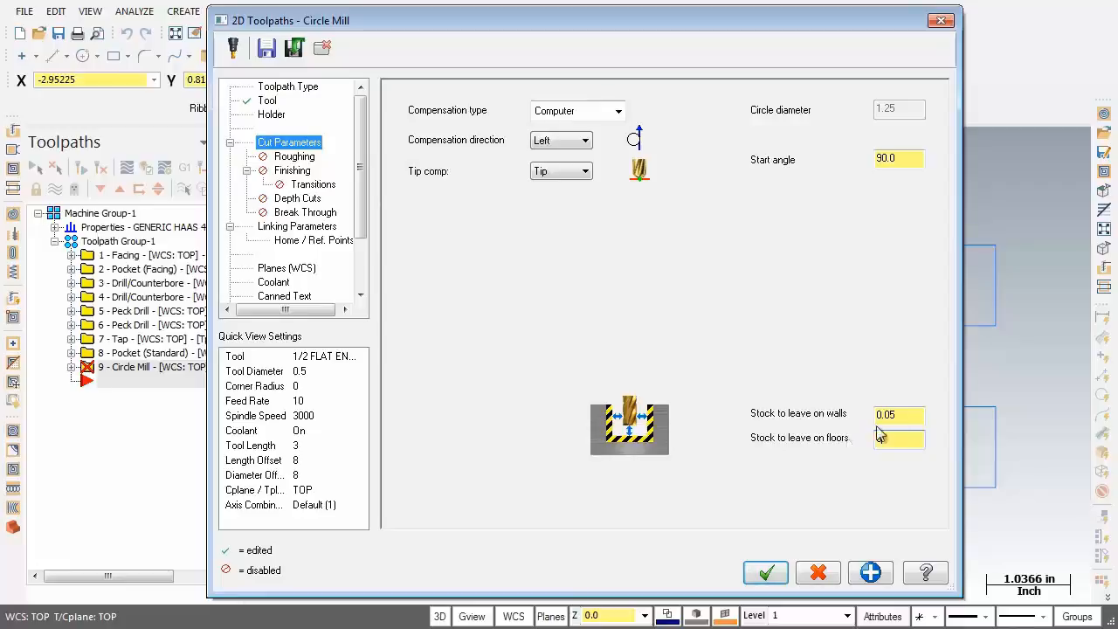
left_click(898, 415)
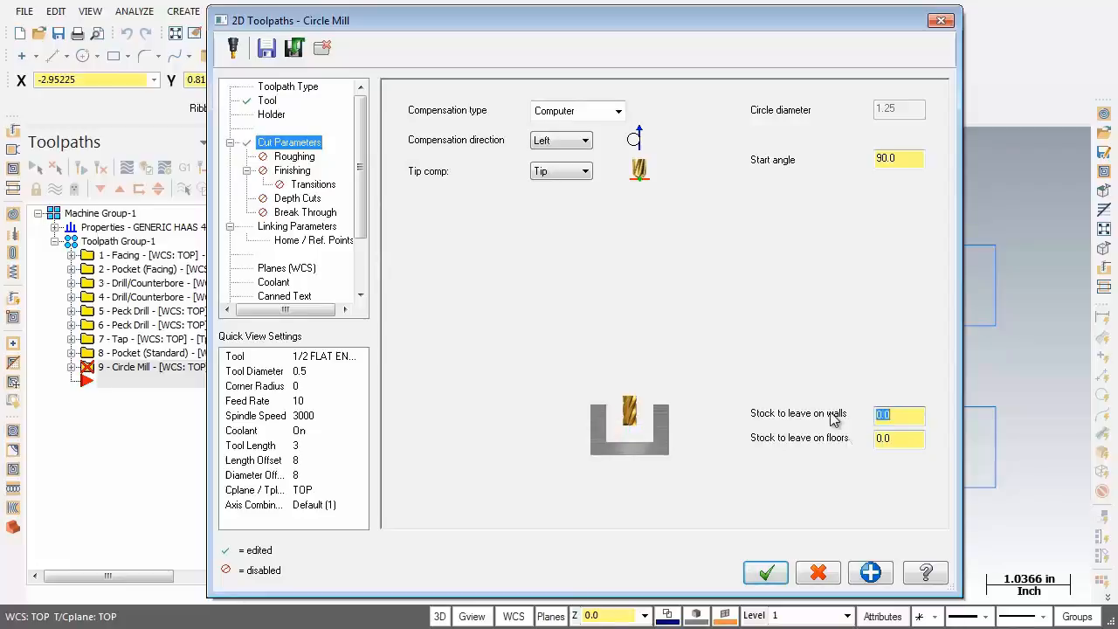
left_click(898, 416)
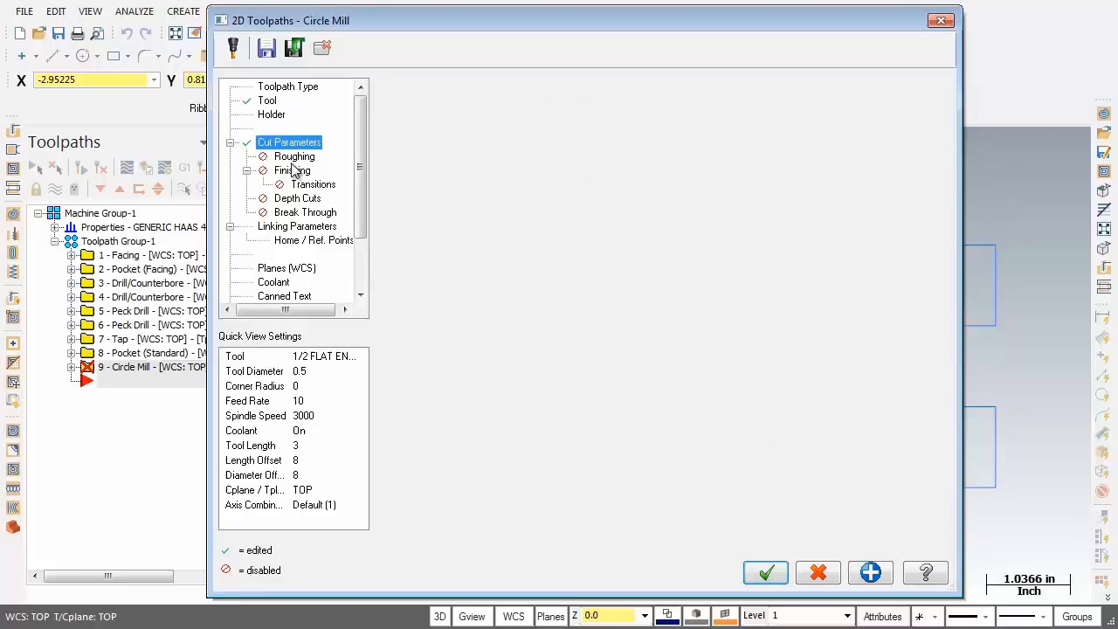
Step: Enable finishing with one finish pass at 0.007 spacing and keep the tool down between passes
left_click(294, 170)
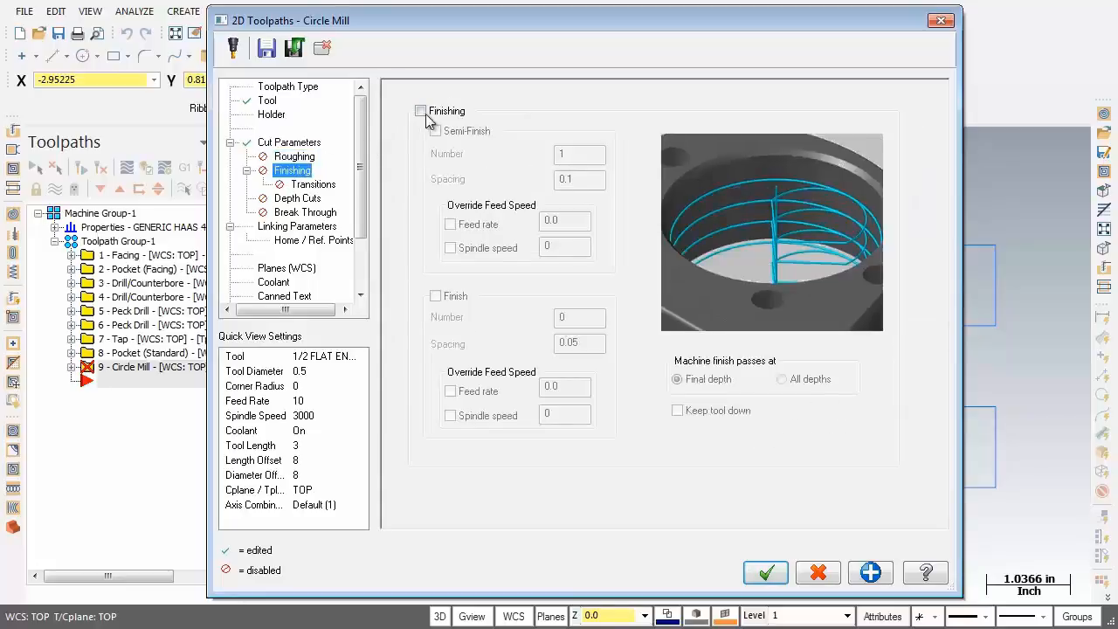
left_click(421, 112)
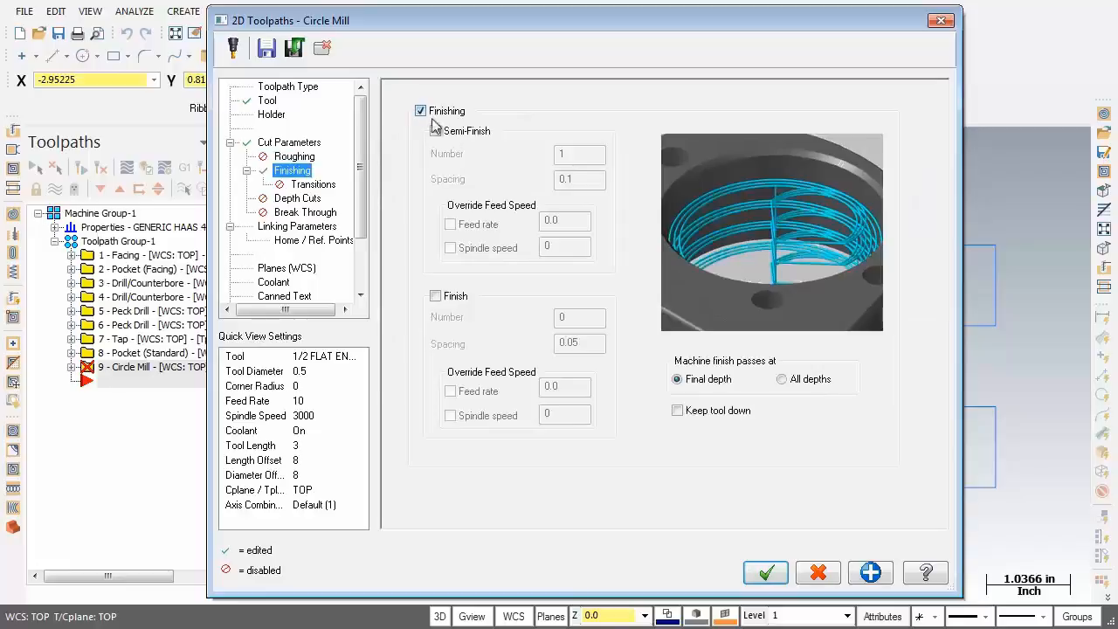
left_click(437, 130)
type("0")
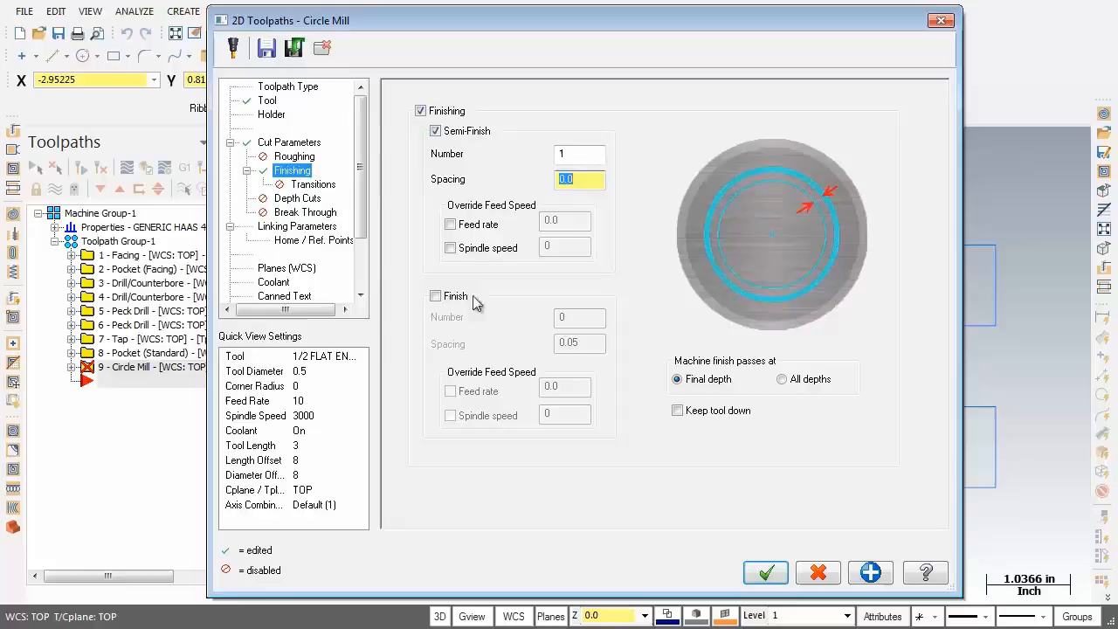
left_click(437, 295)
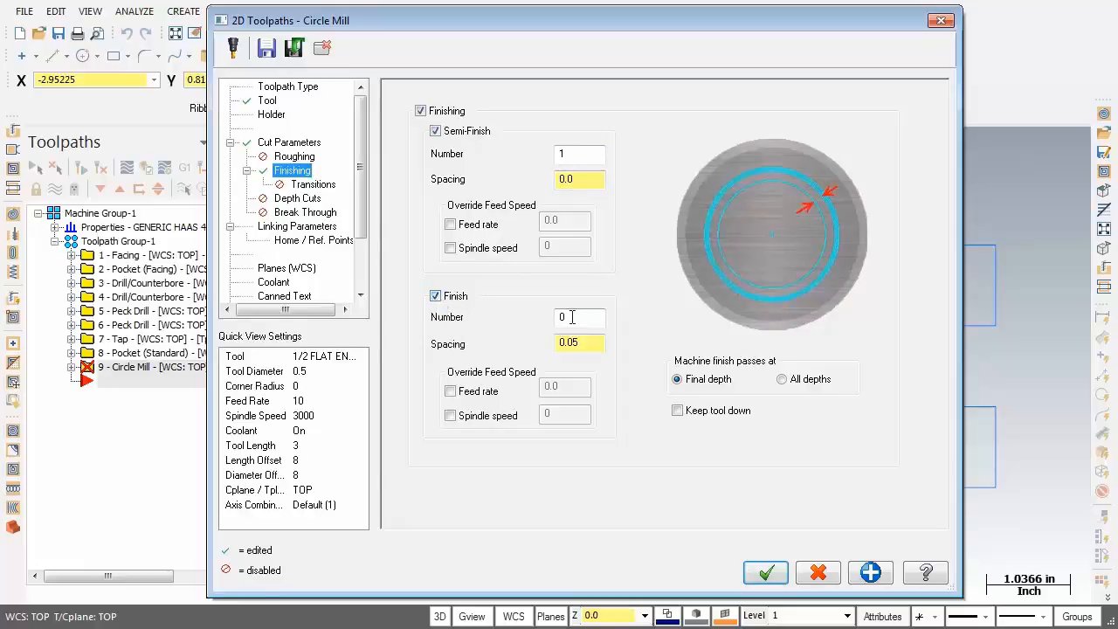
left_click(580, 318)
type("1")
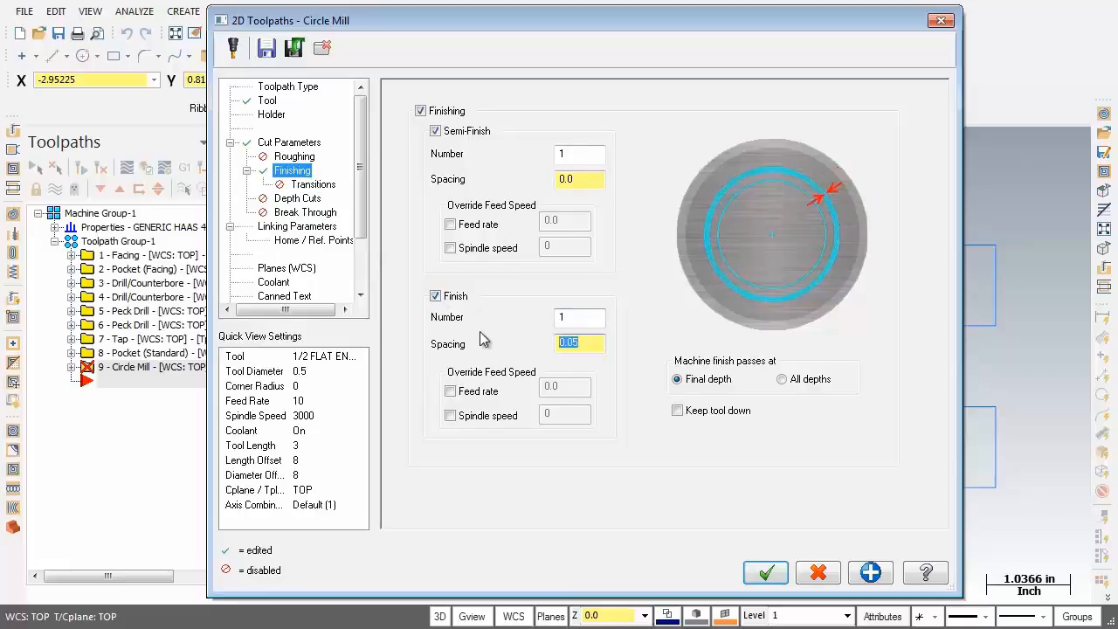
type("0.0")
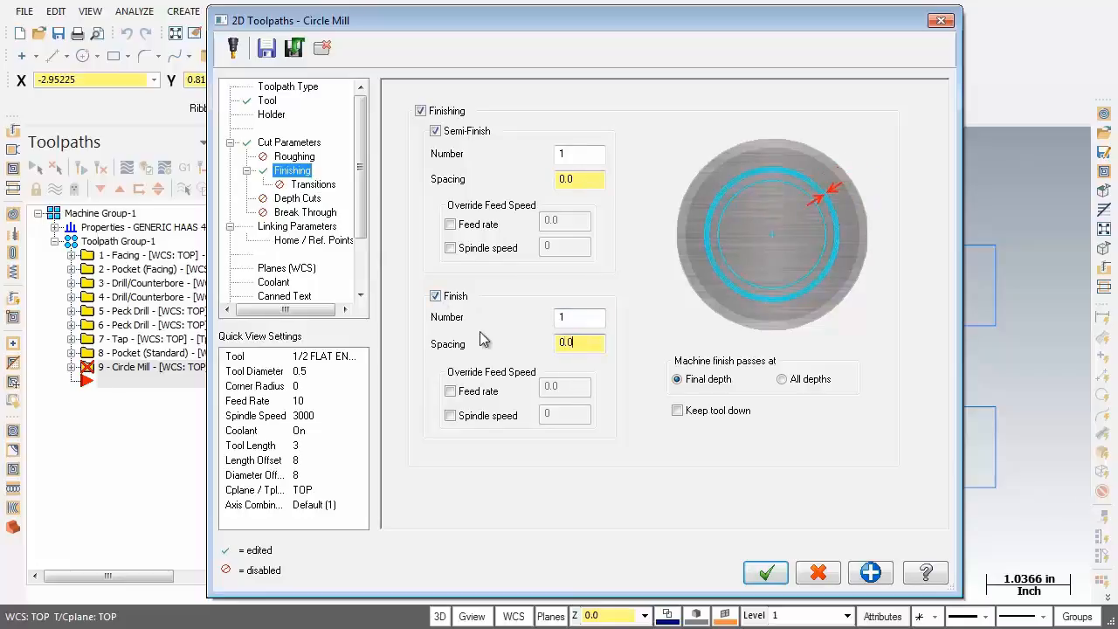
type("0.007")
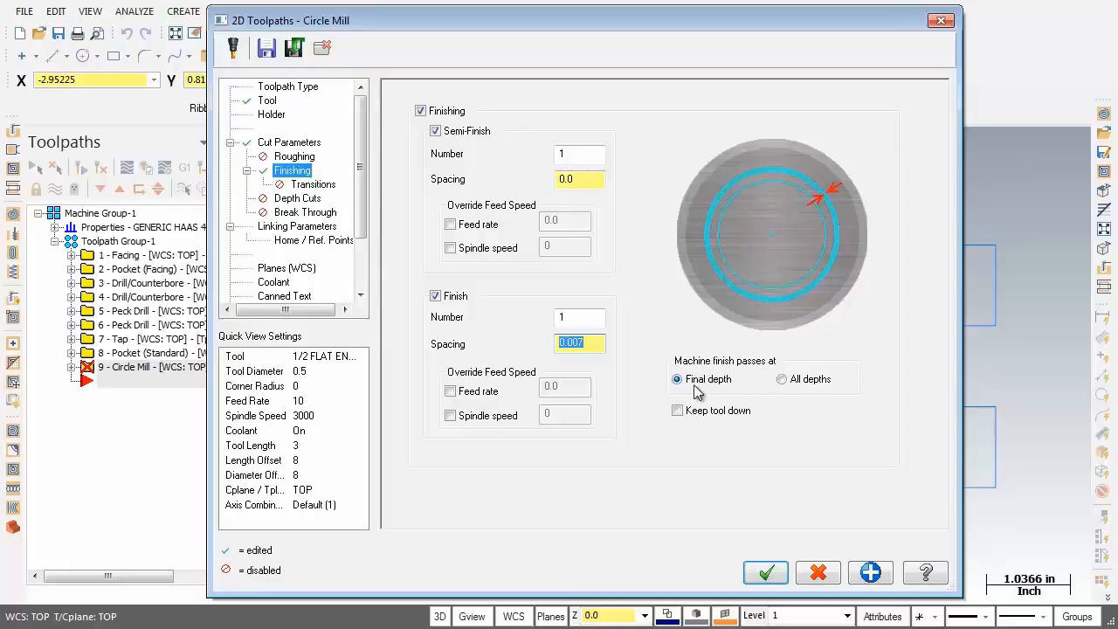
left_click(678, 409)
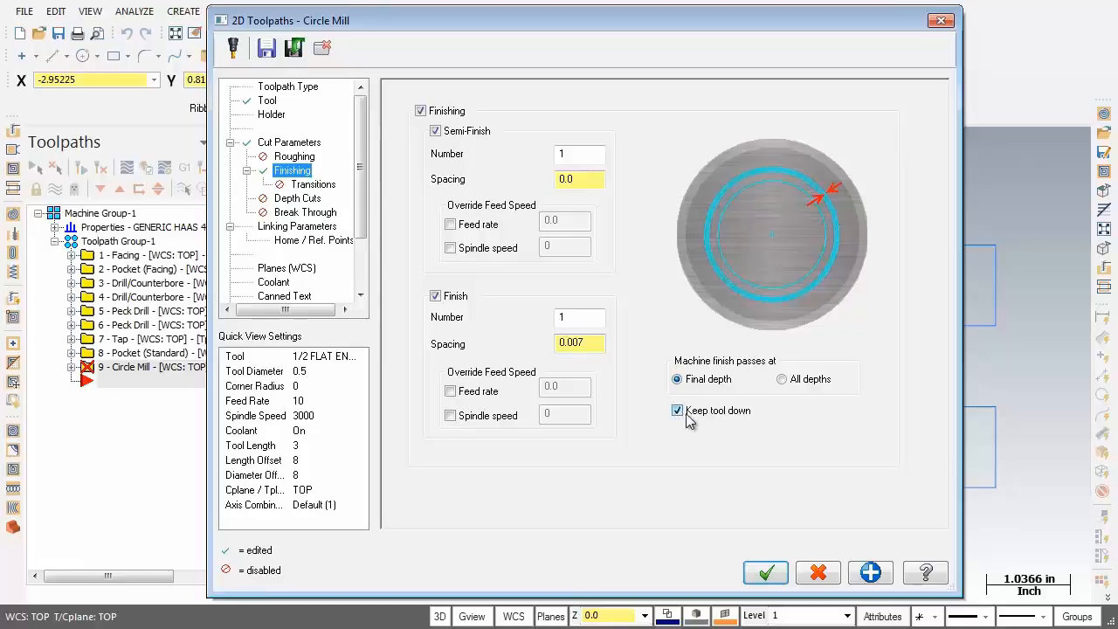
mouse_move(720, 422)
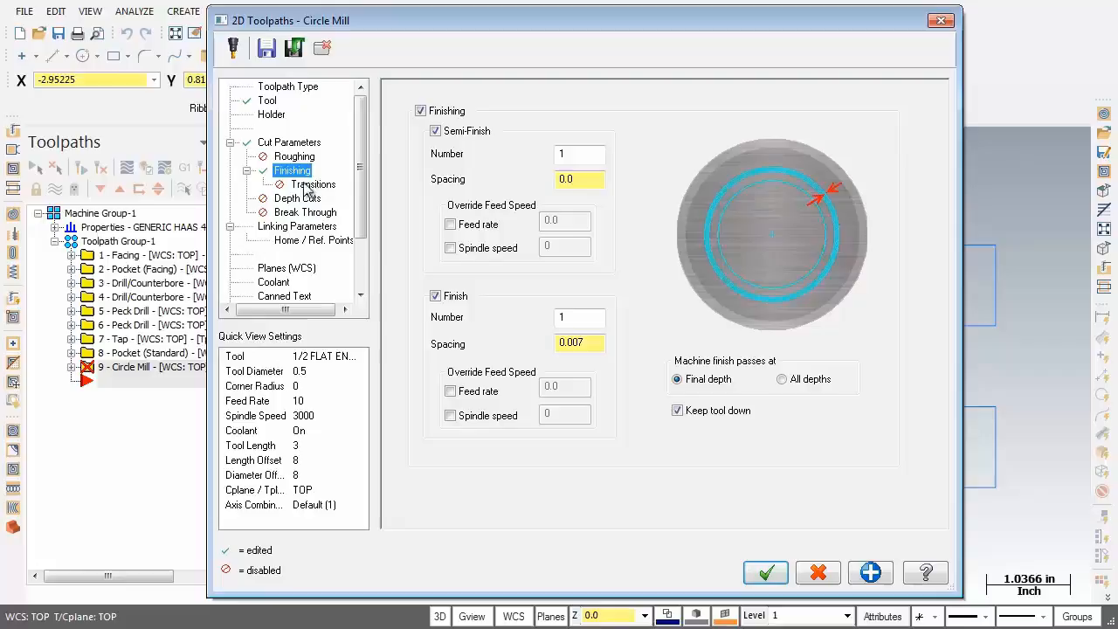
Step: Turn on lead in/out arcs with a 90.0 sweep that start at the centre
left_click(313, 185)
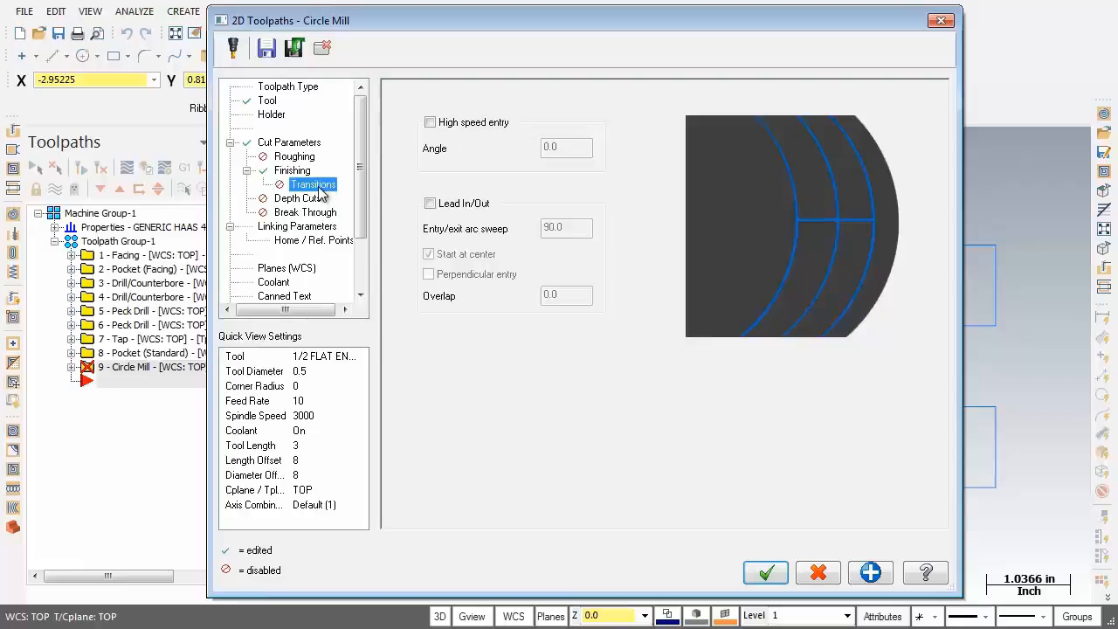
left_click(430, 202)
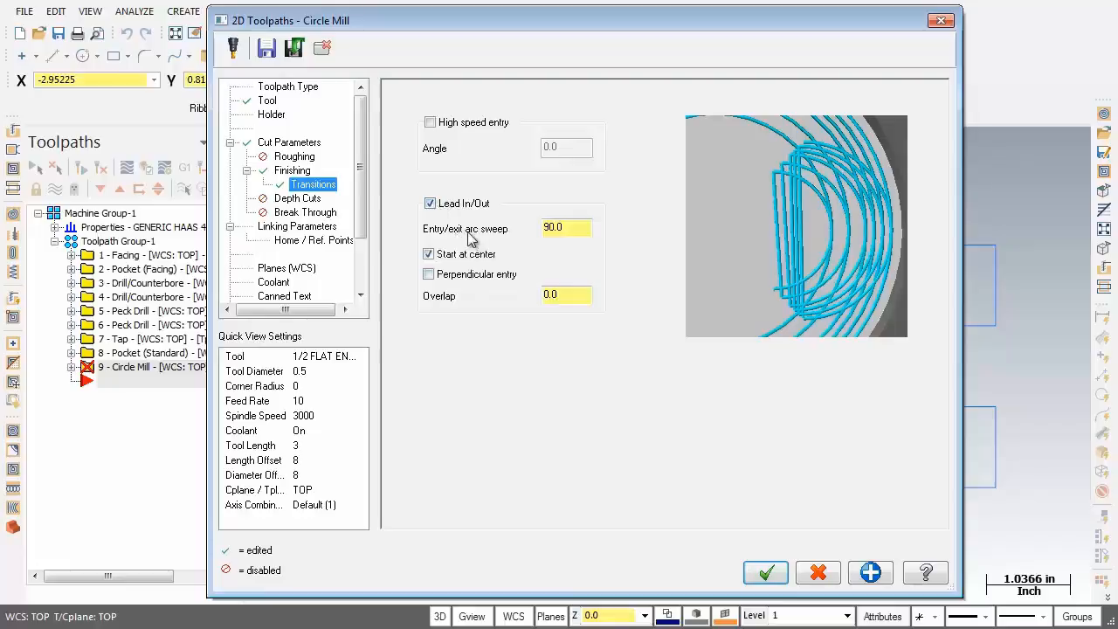
left_click(566, 227)
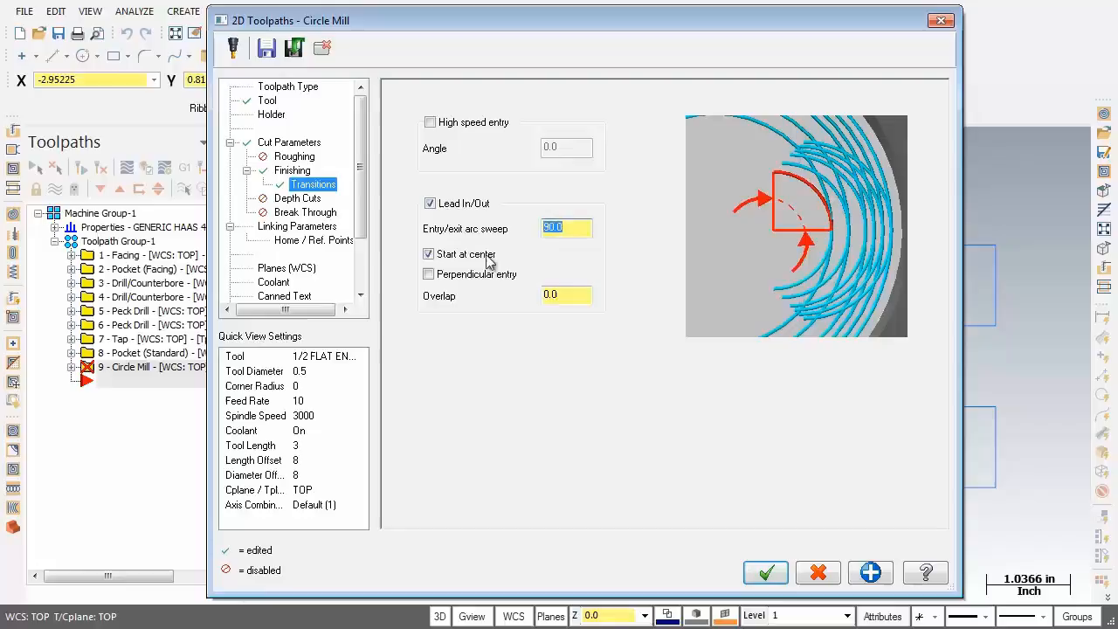
left_click(429, 253)
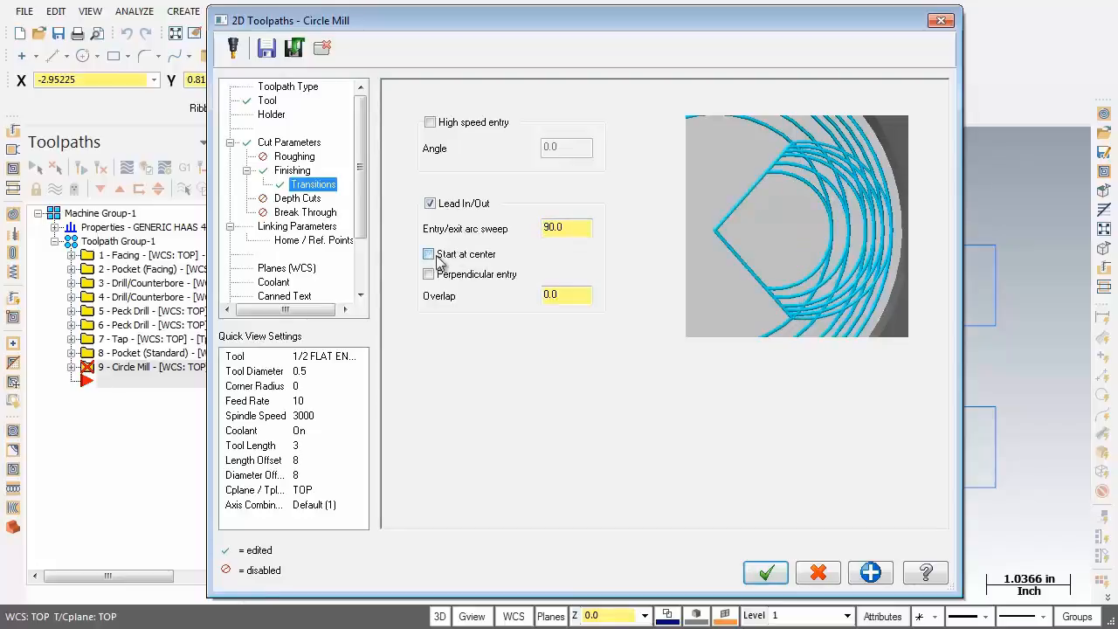
left_click(428, 255)
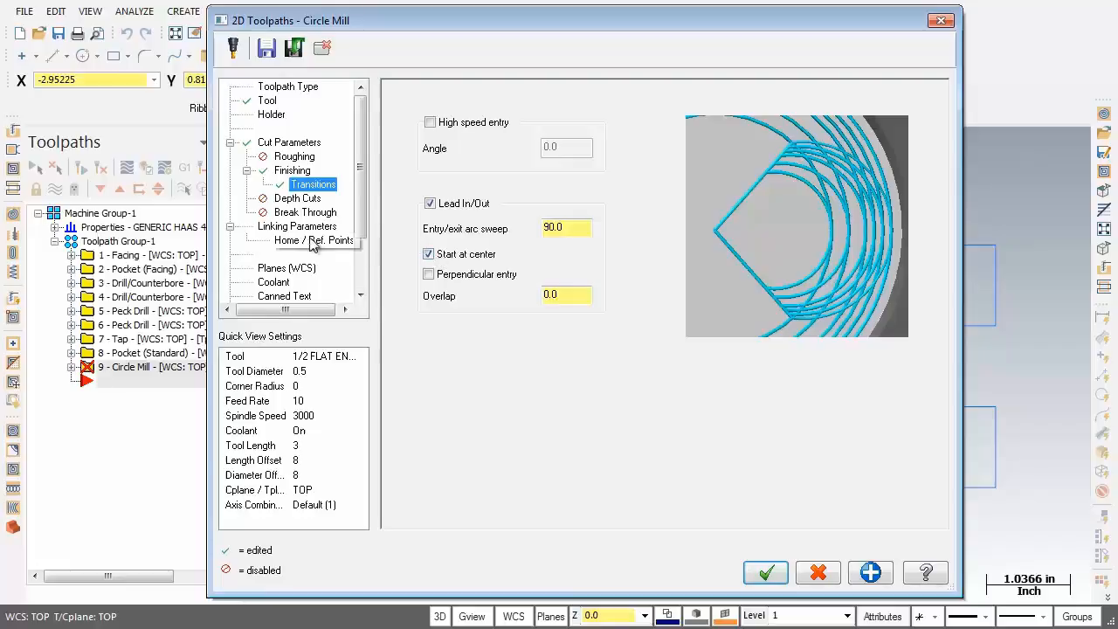
left_click(304, 211)
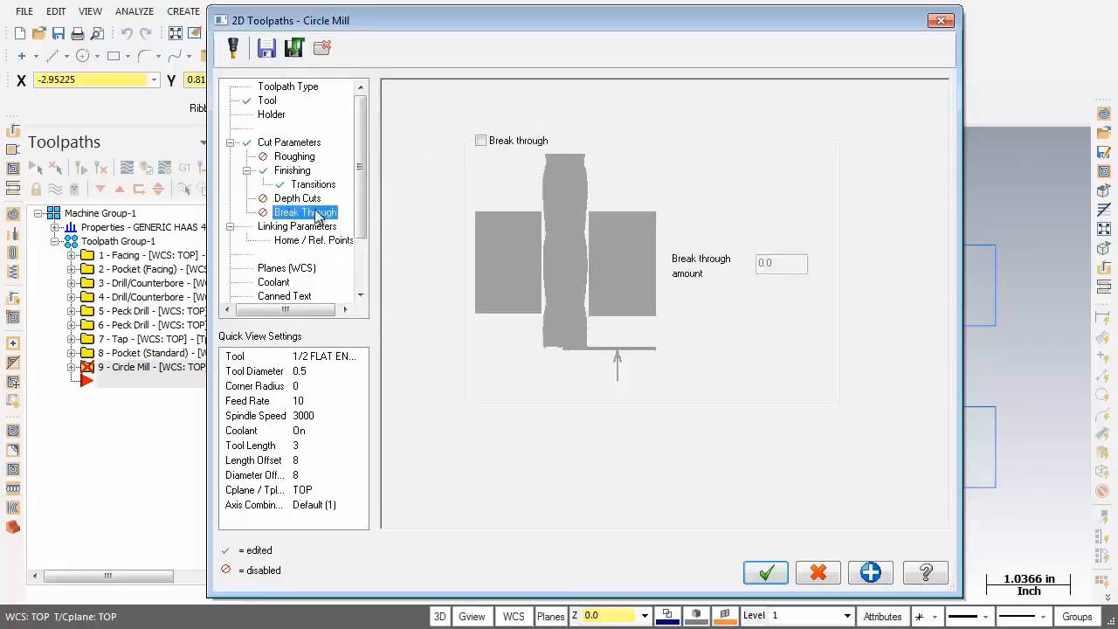
Step: Enable break-through with a 0.01 amount below the bore bottom
left_click(481, 140)
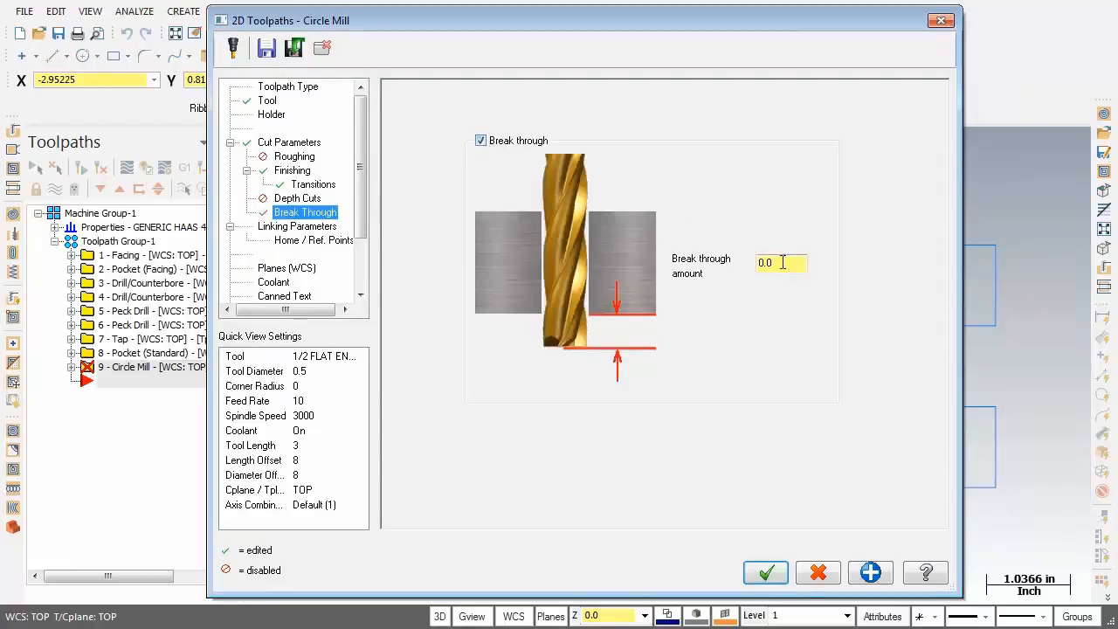
left_click(783, 262)
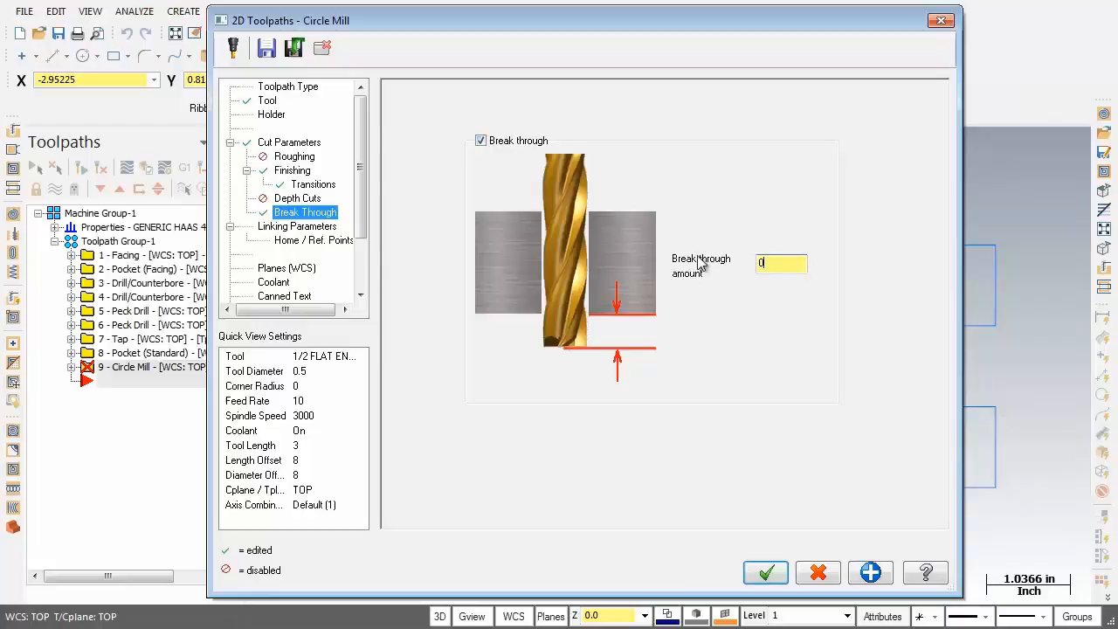
type("0.01")
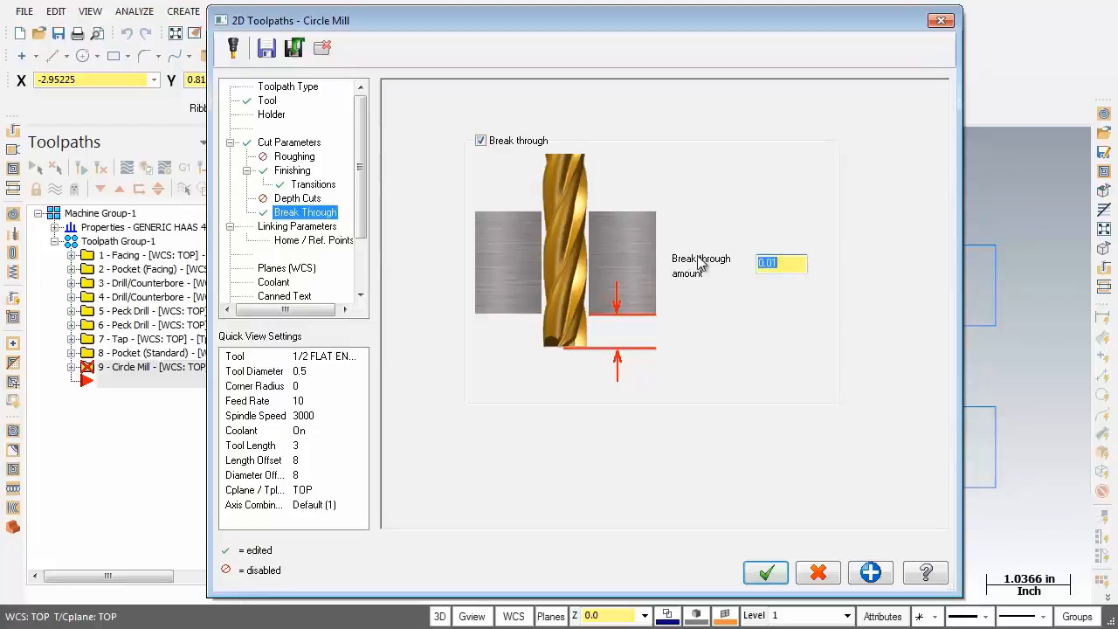
left_click(297, 227)
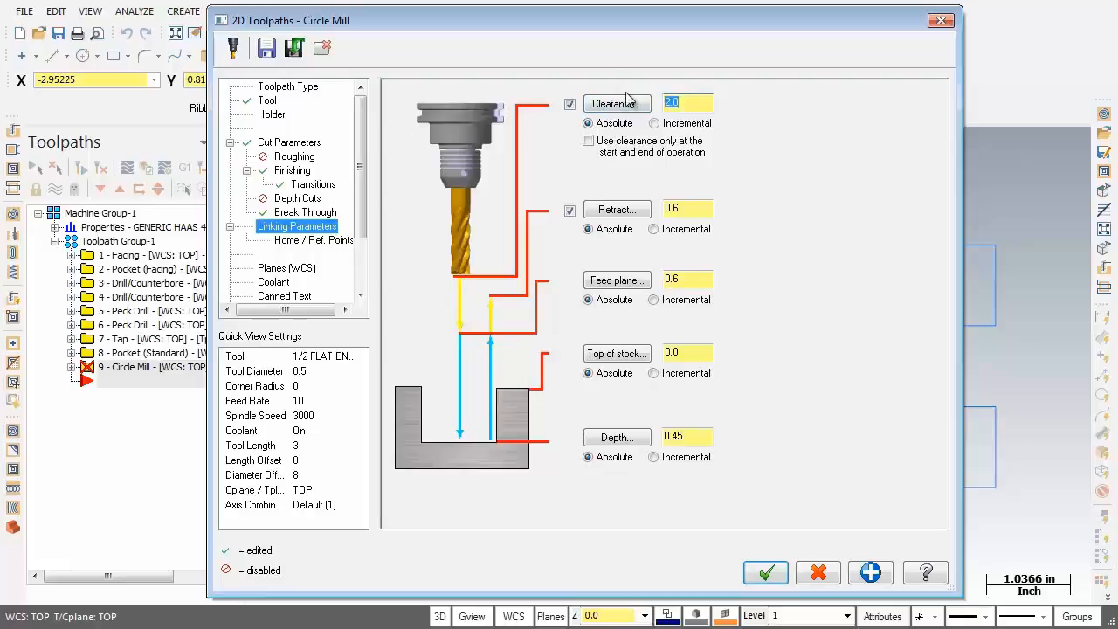
Step: Edit the clearance, retract, feed plane and top of stock (0.45) linking heights
left_click(587, 140)
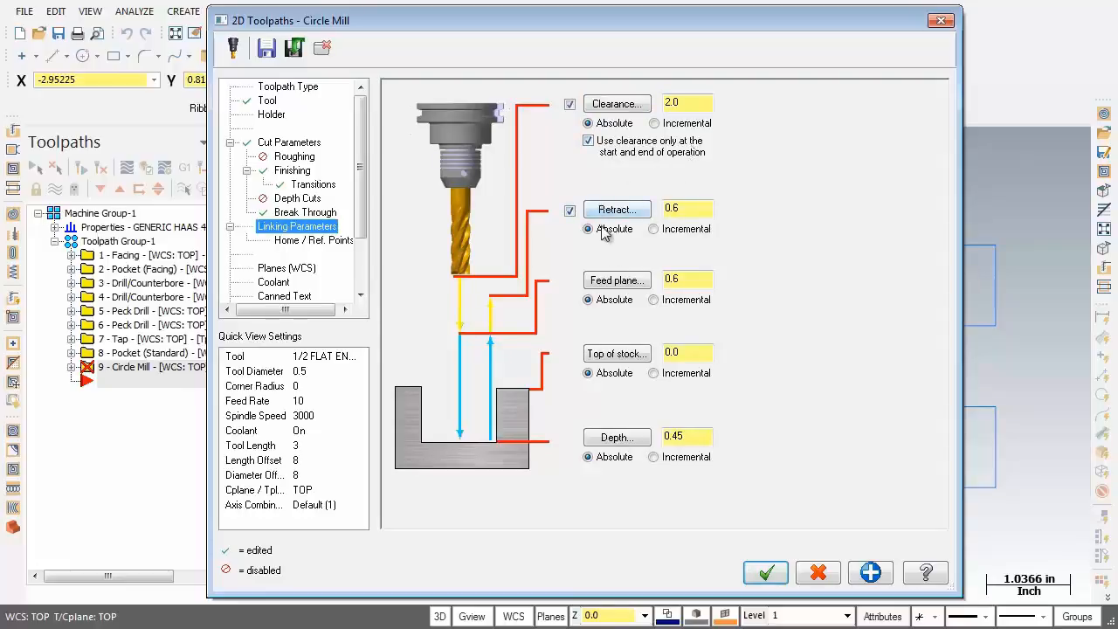
left_click(687, 210)
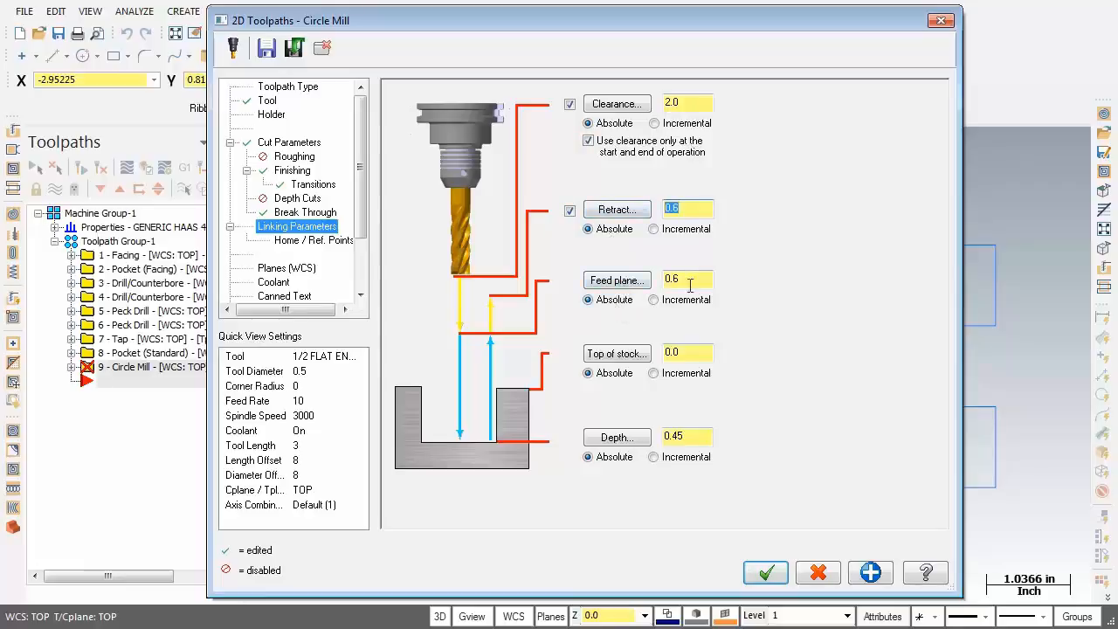
left_click(688, 278)
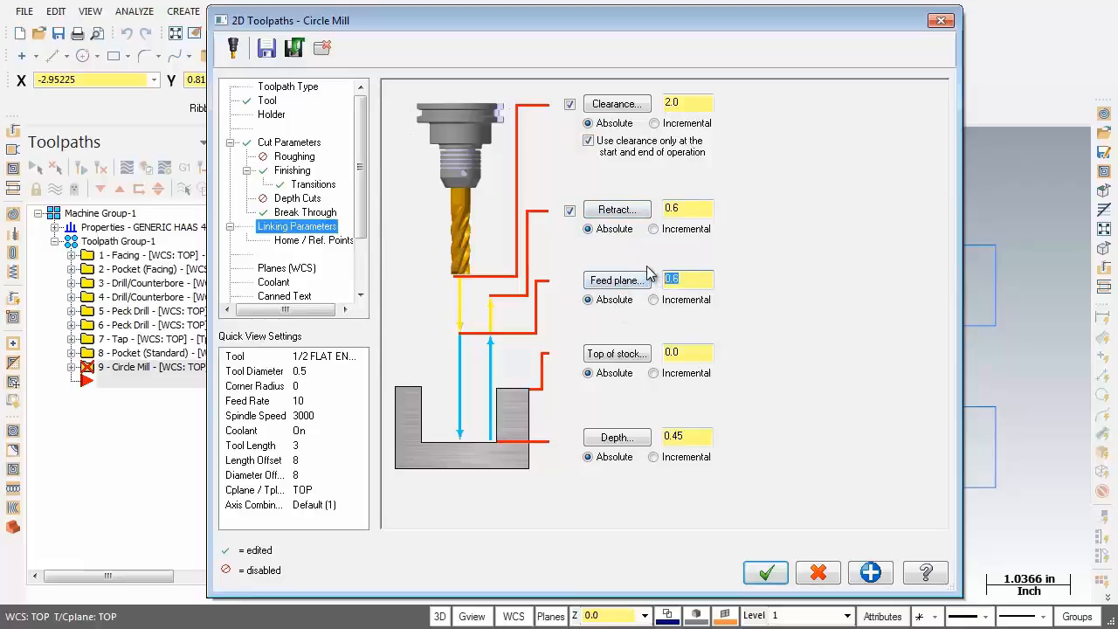
mouse_move(632, 360)
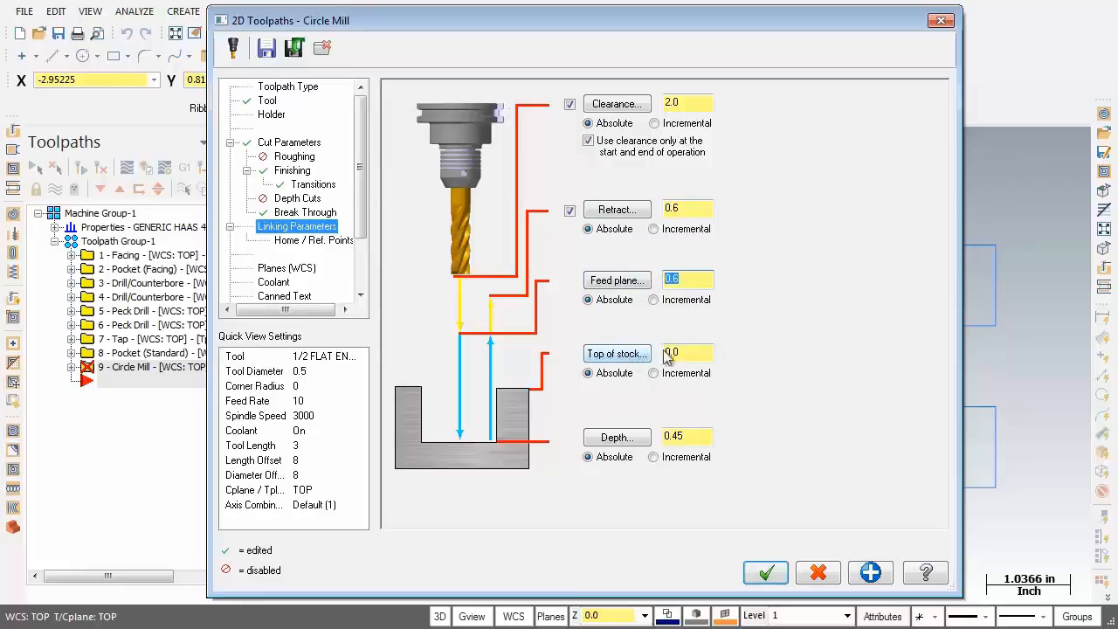
left_click(687, 353)
type("0.45")
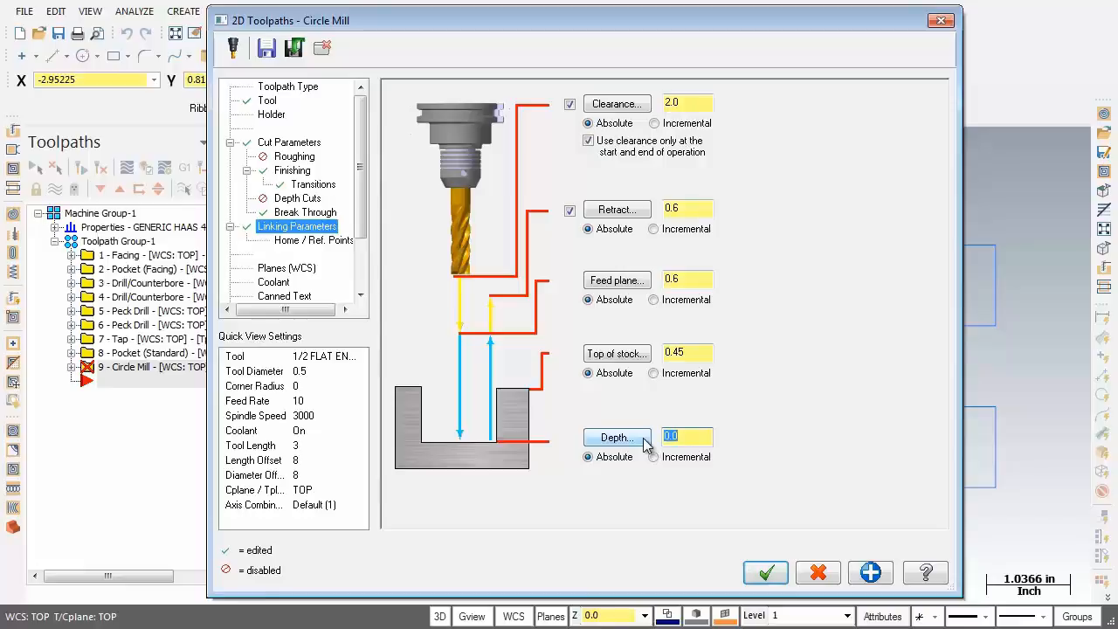
Step: Turn flood coolant on and accept the Circle Mill as the ninth toolpath
left_click(272, 281)
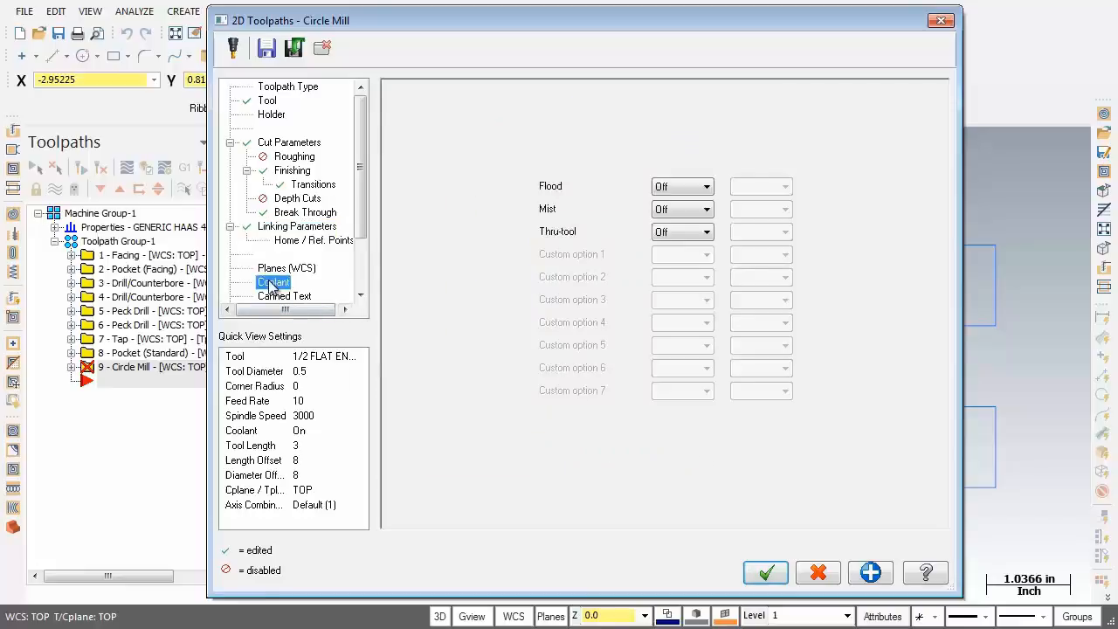
left_click(705, 186)
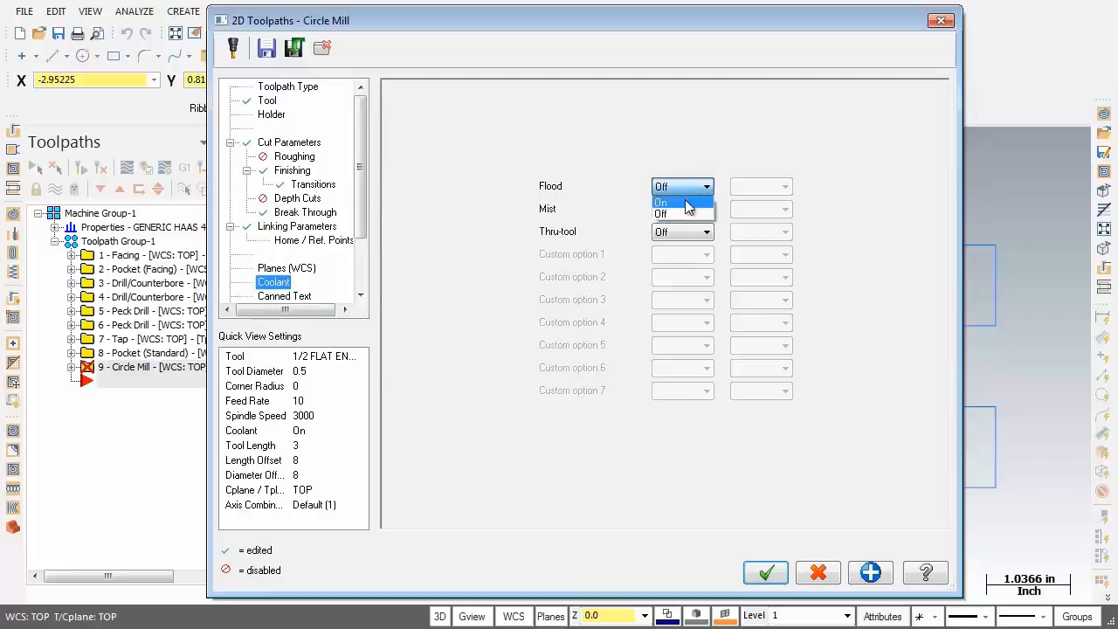
left_click(661, 203)
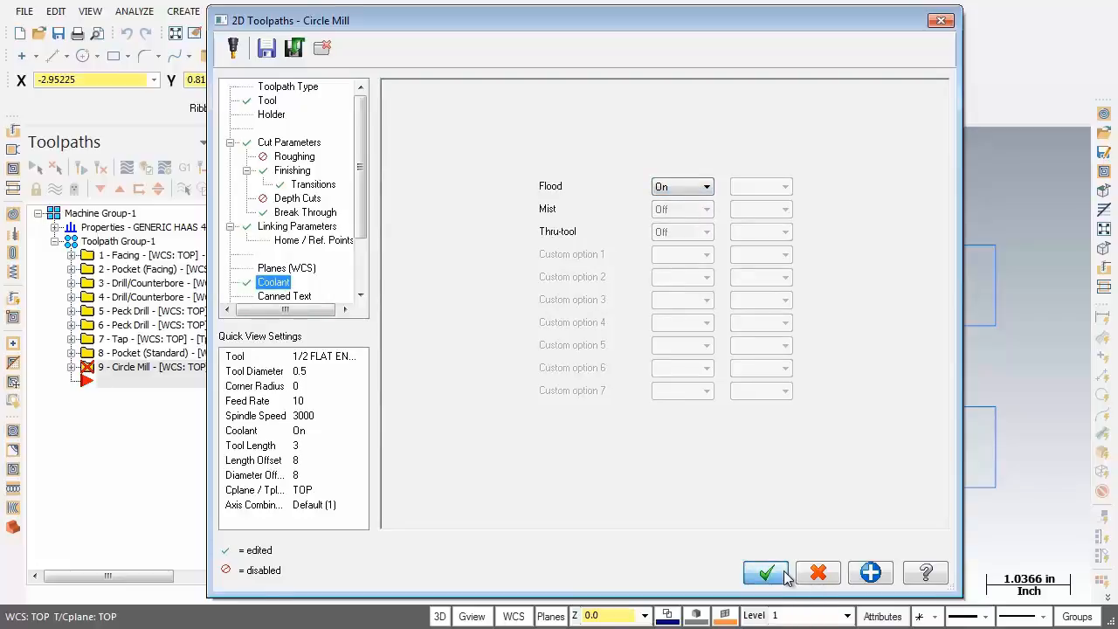
left_click(766, 573)
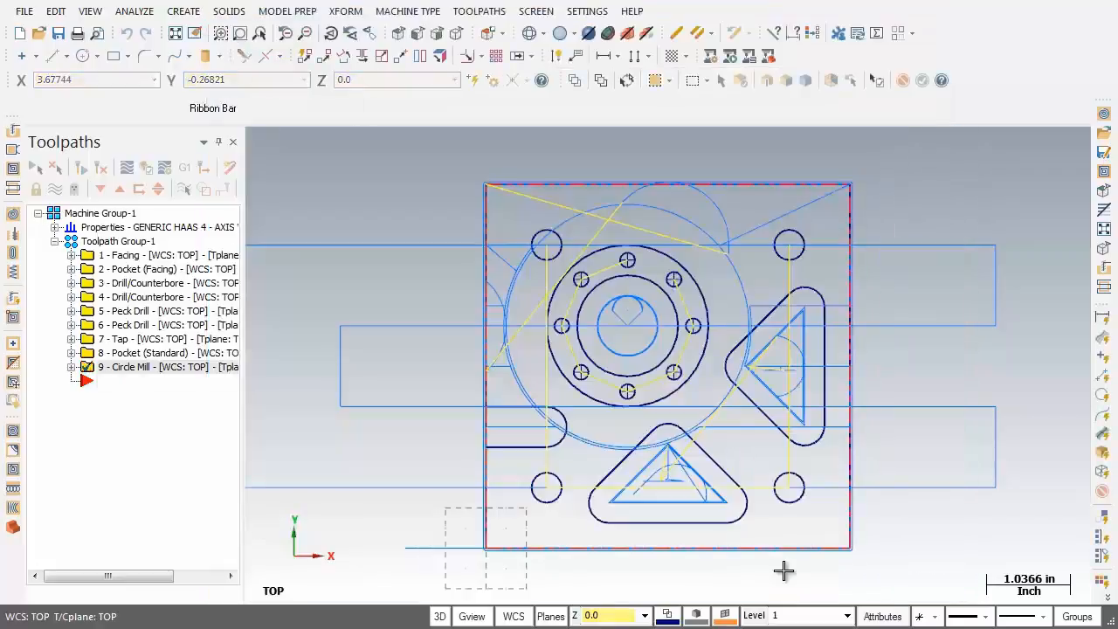